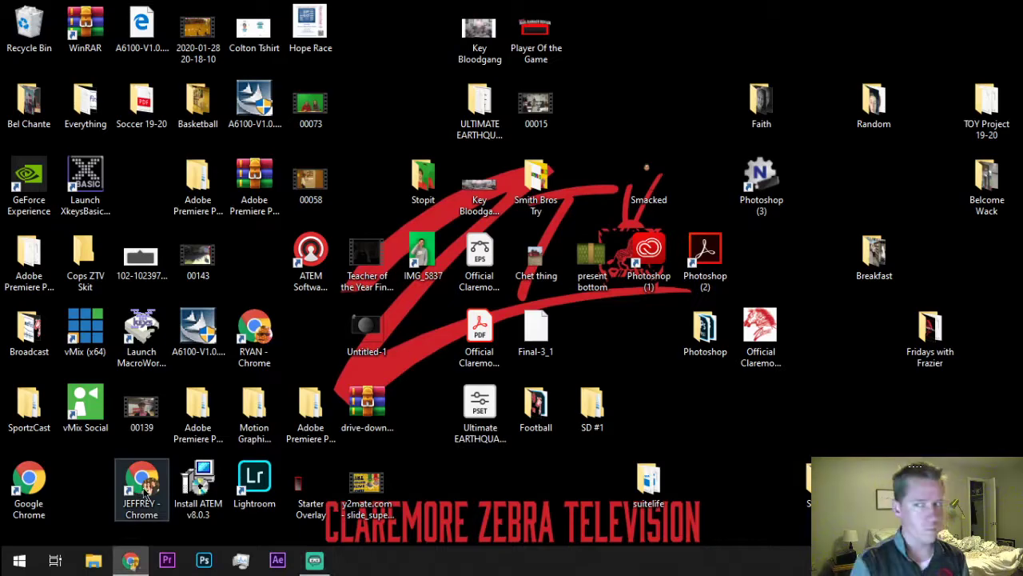
Step: Launch Chrome maximized and search Google for 'streamlabs'
{"action": "left_click", "coordinate": [130, 560]}
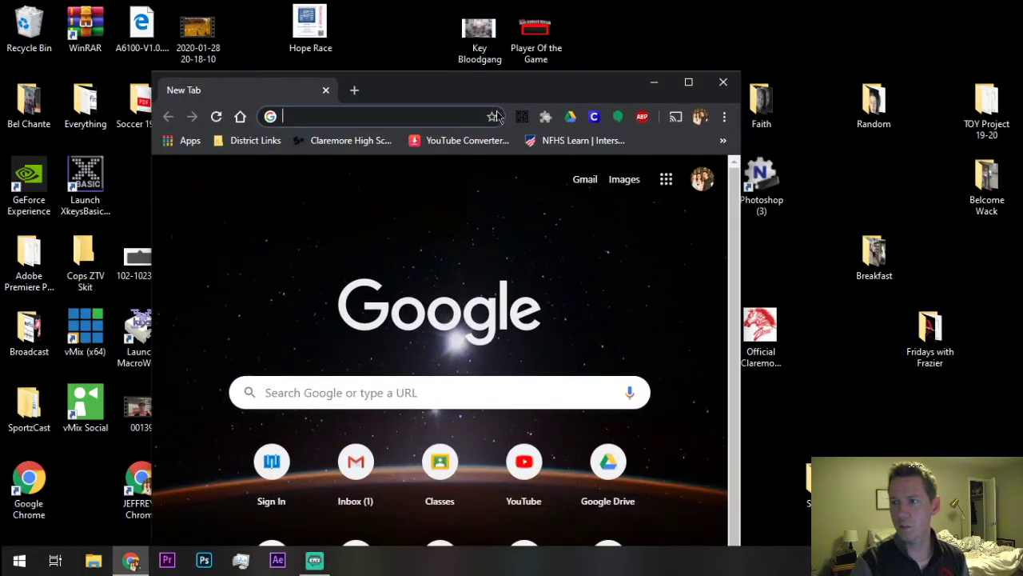
{"action": "left_click", "coordinate": [689, 81]}
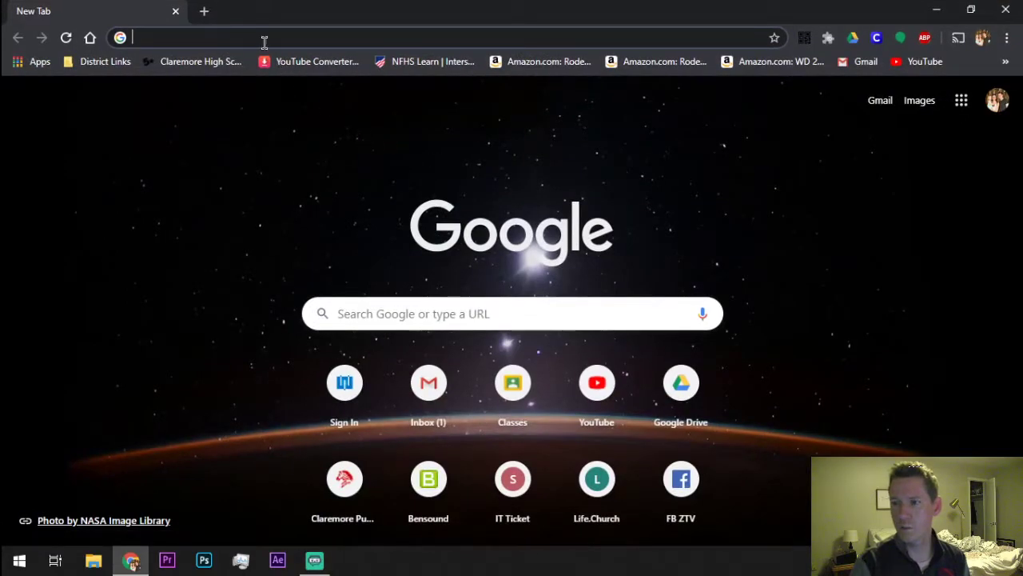
{"action": "type", "text": "stre"}
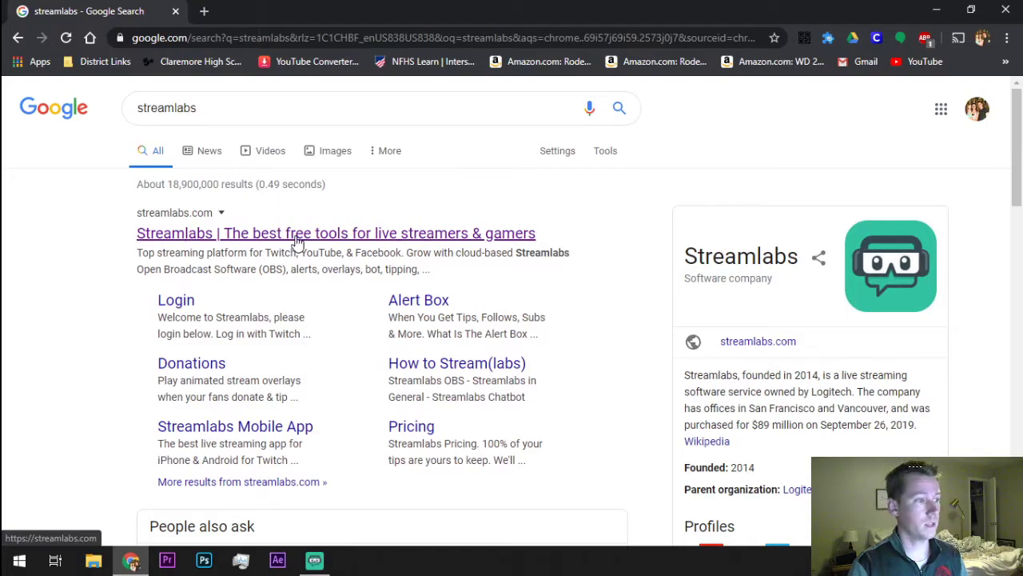
Step: Visit the Streamlabs homepage offering the free OBS download, then close Chrome
{"action": "left_click", "coordinate": [335, 233]}
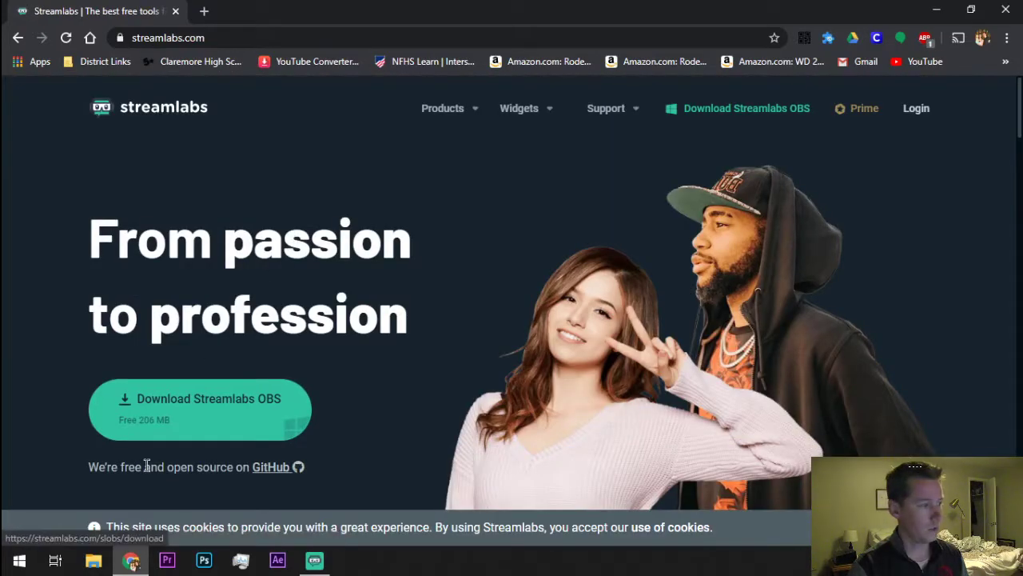
{"action": "mouse_move", "coordinate": [242, 421]}
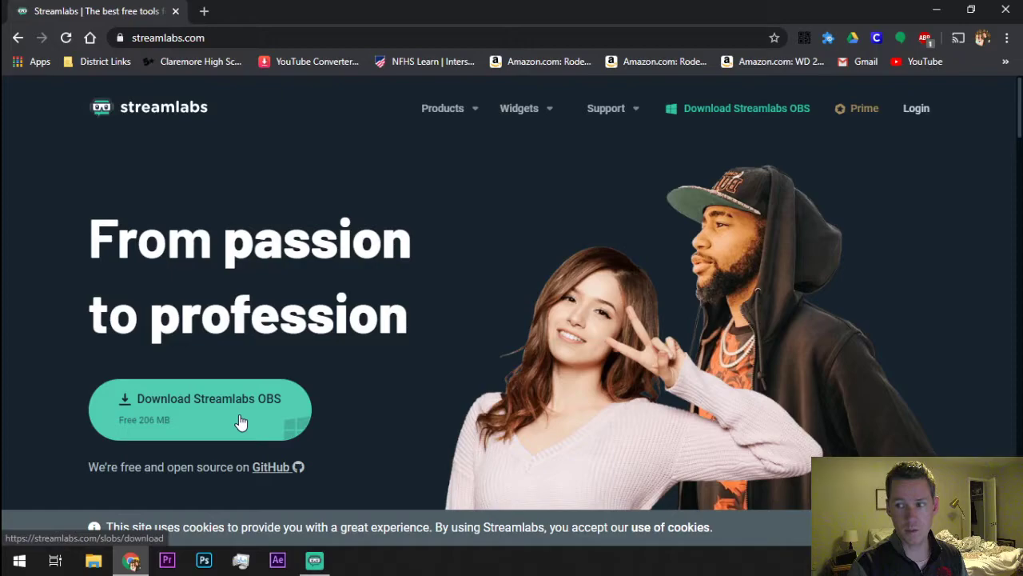
{"action": "mouse_move", "coordinate": [214, 328]}
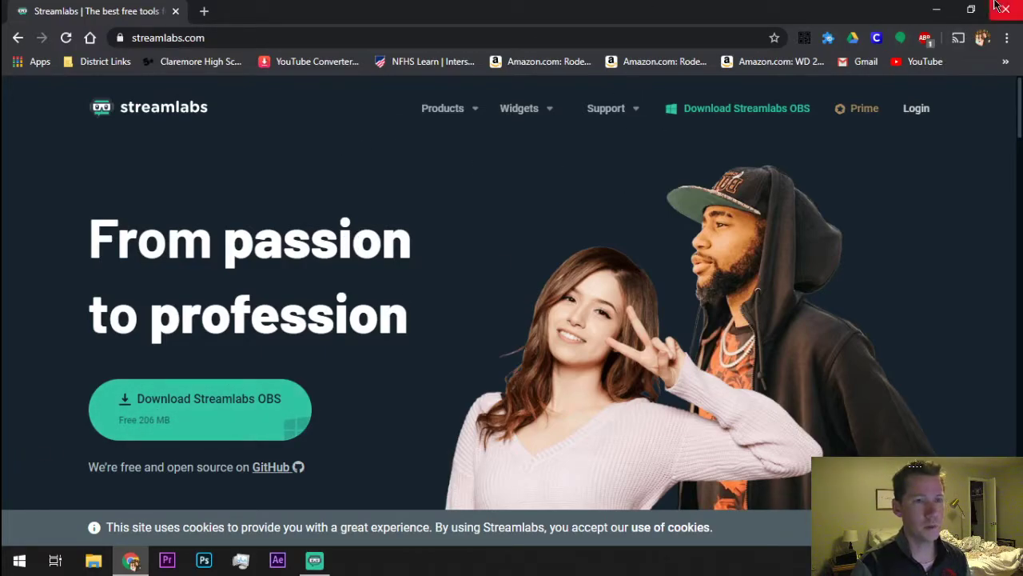
{"action": "left_click", "coordinate": [1004, 8]}
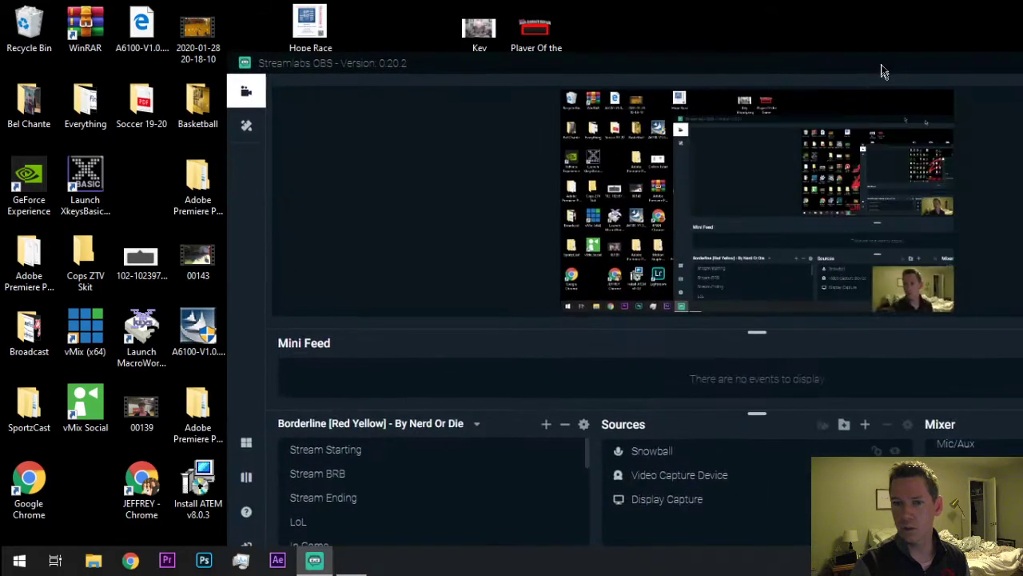
Step: Maximize Streamlabs OBS and scroll the Scenes list past Tutorials, Teaching and commercials
{"action": "left_click", "coordinate": [981, 10]}
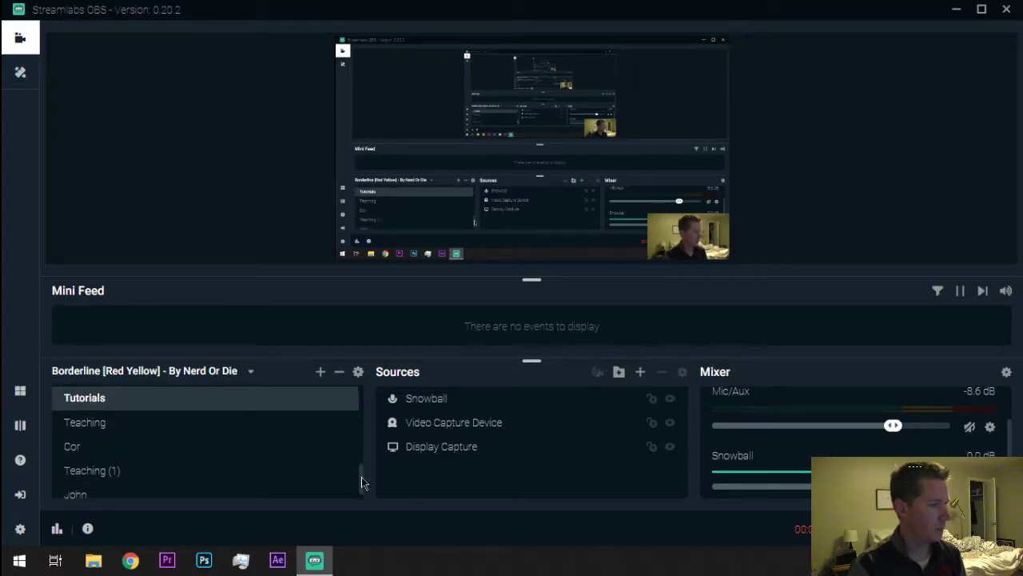
{"action": "scroll", "scroll_direction": "down", "scroll_amount": 3}
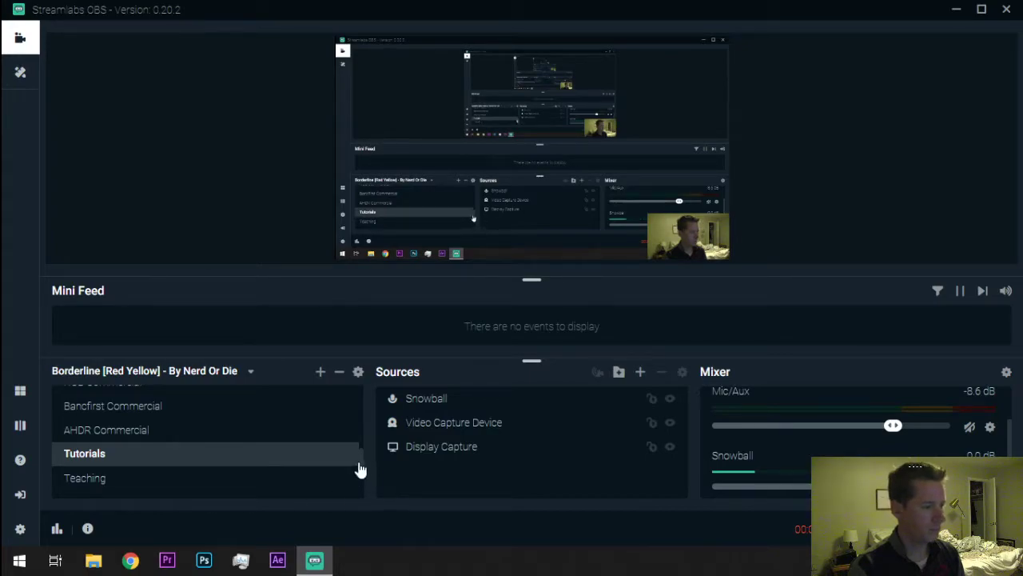
{"action": "scroll", "scroll_direction": "down", "scroll_amount": 3}
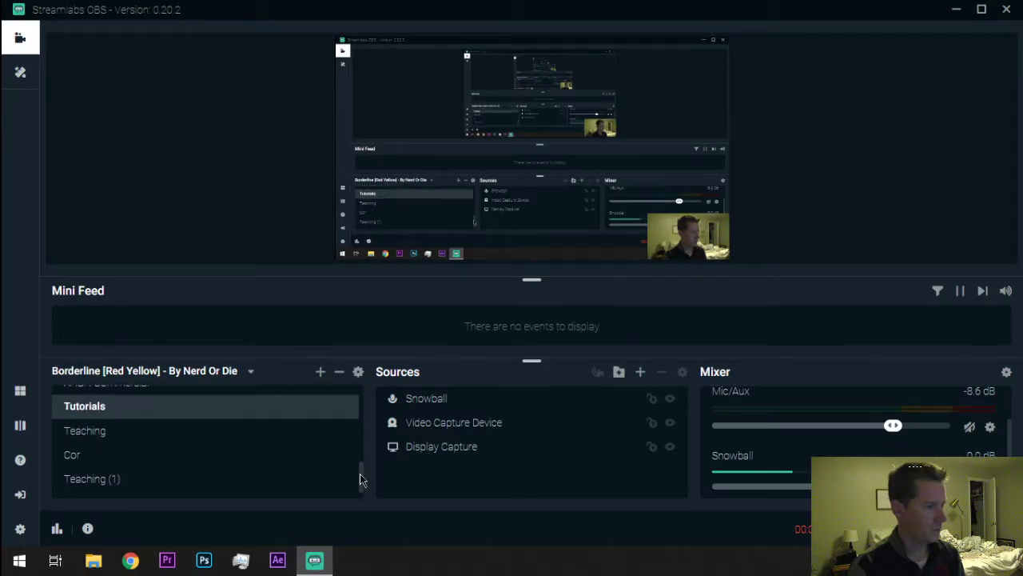
{"action": "mouse_move", "coordinate": [184, 462]}
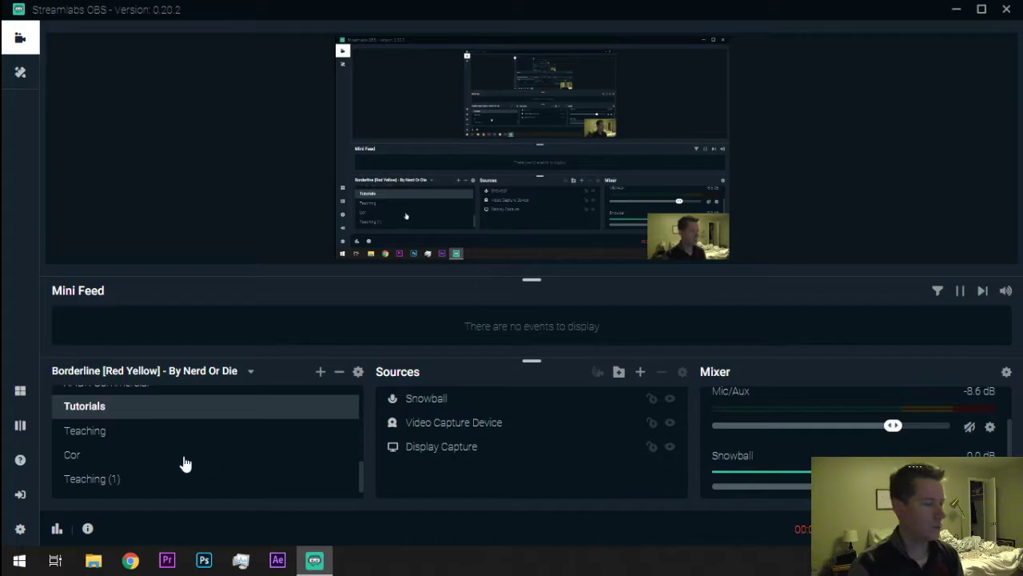
{"action": "mouse_move", "coordinate": [364, 480]}
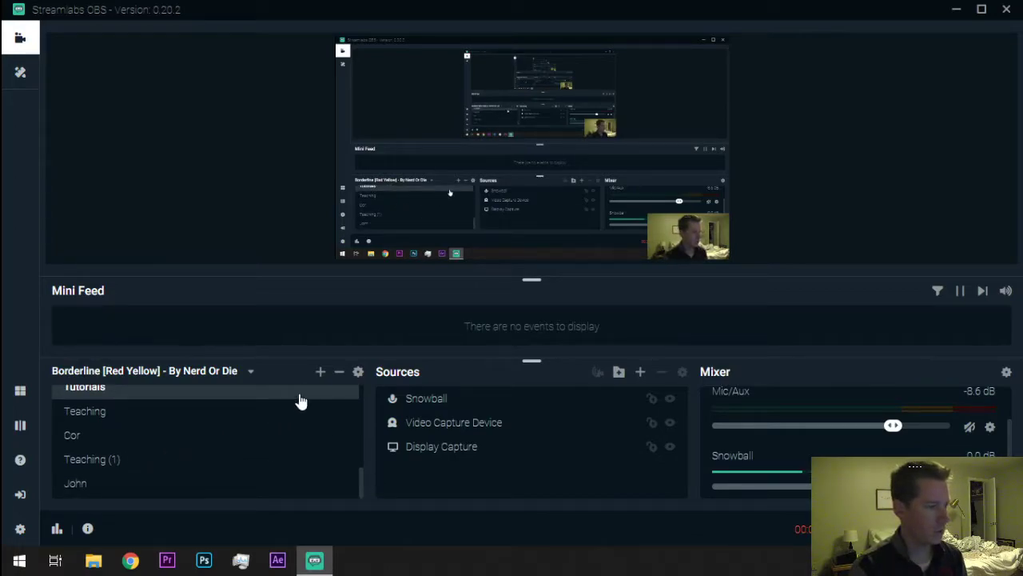
{"action": "mouse_move", "coordinate": [320, 371]}
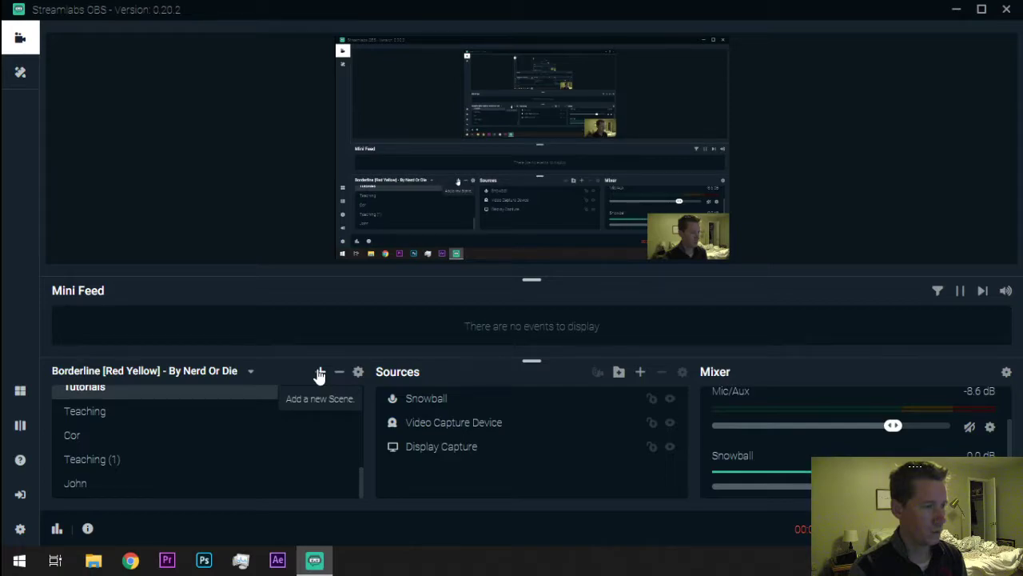
{"action": "left_click", "coordinate": [319, 371]}
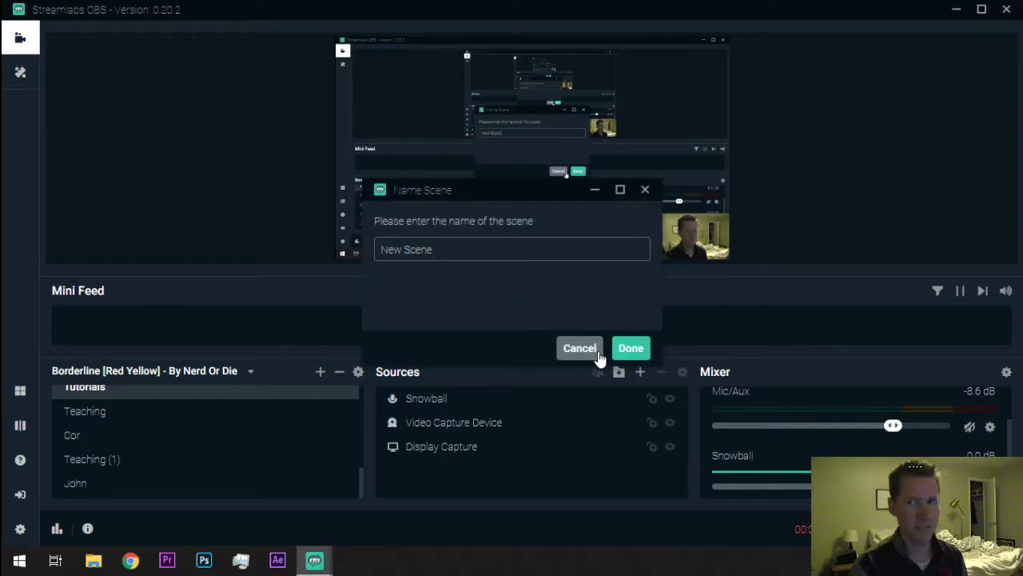
{"action": "left_click", "coordinate": [512, 248]}
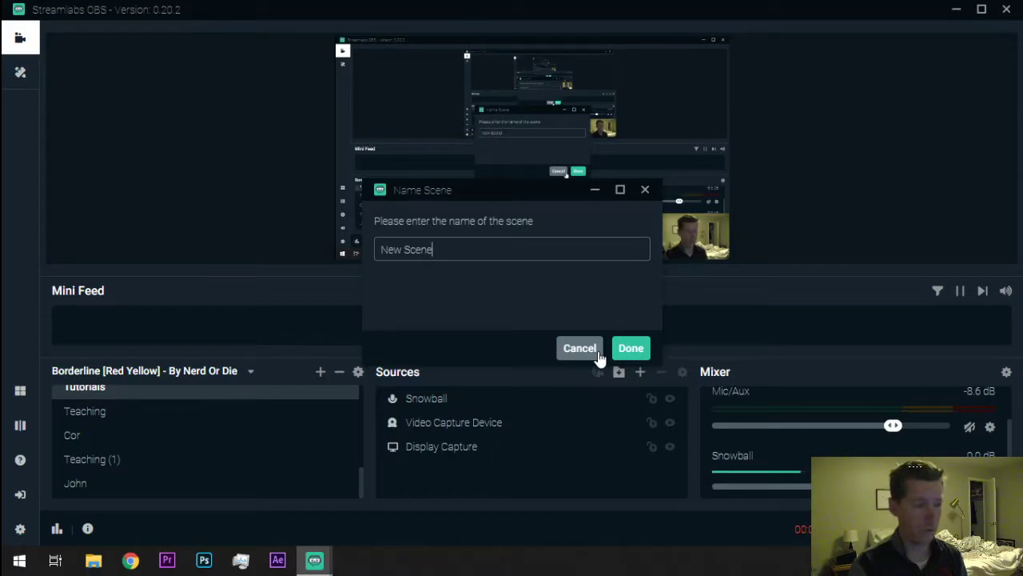
{"action": "key", "text": "backspace"}
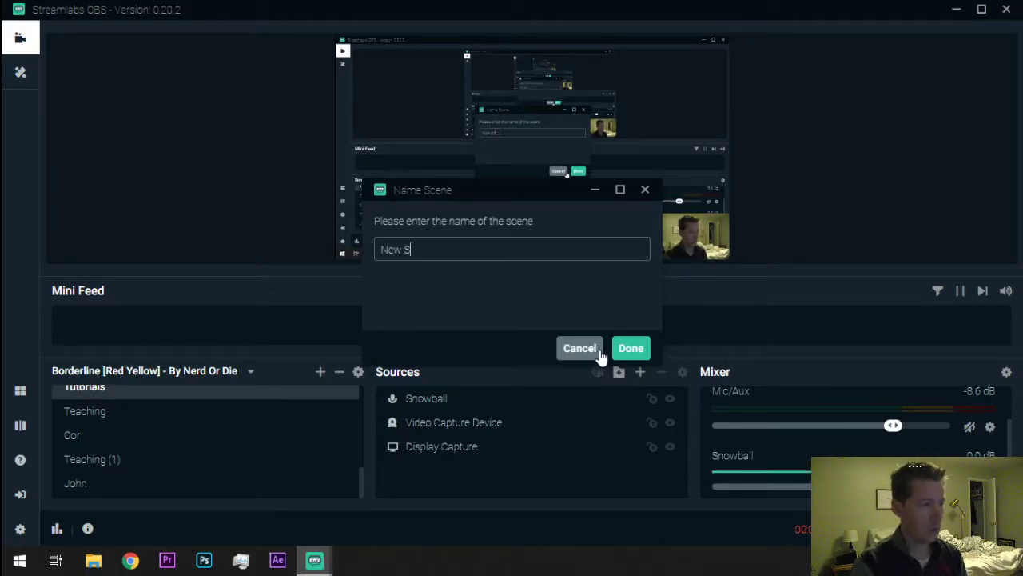
{"action": "type", "text": "Teacher"}
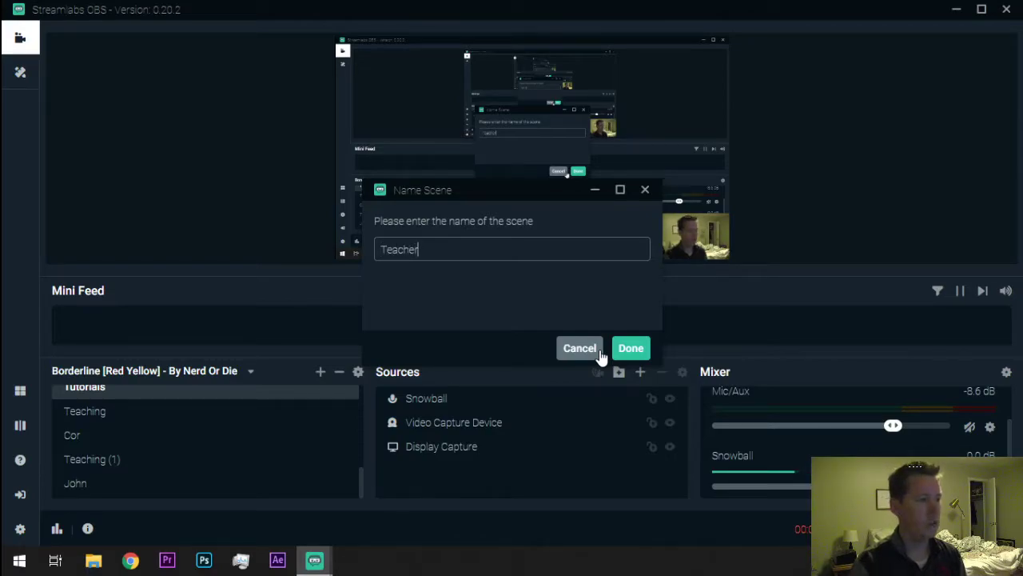
{"action": "left_click", "coordinate": [631, 348]}
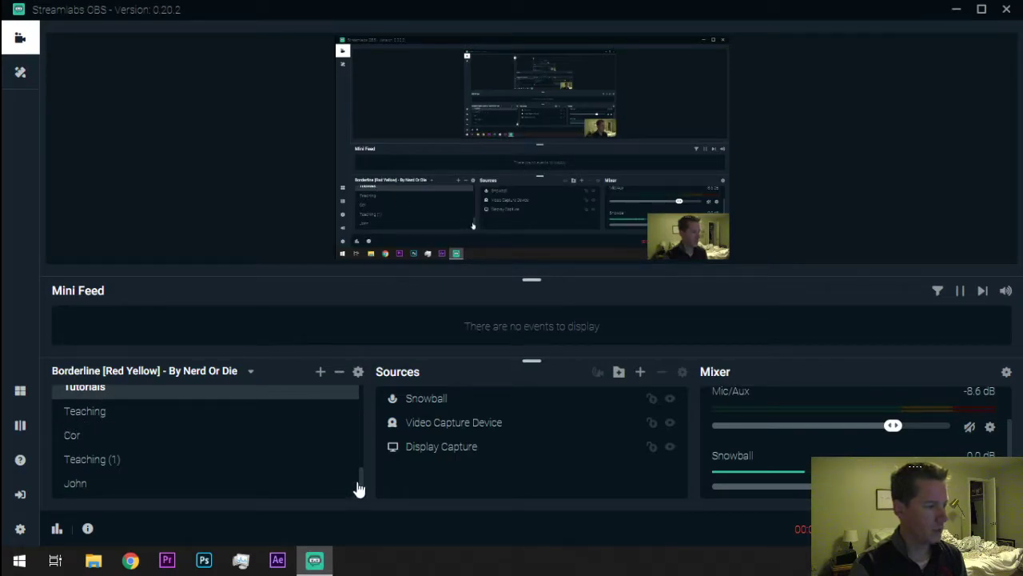
{"action": "mouse_move", "coordinate": [582, 469]}
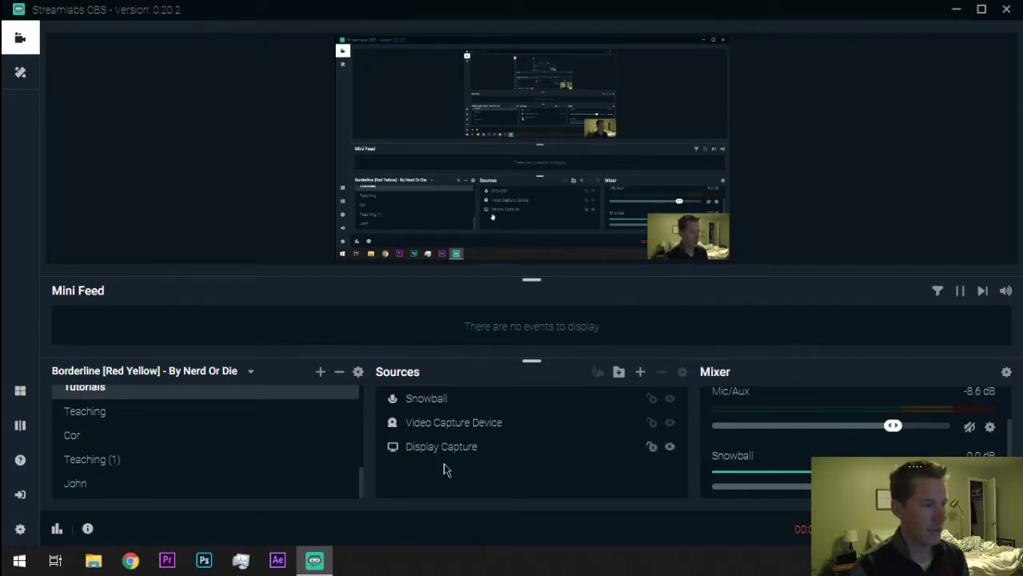
{"action": "mouse_move", "coordinate": [508, 446]}
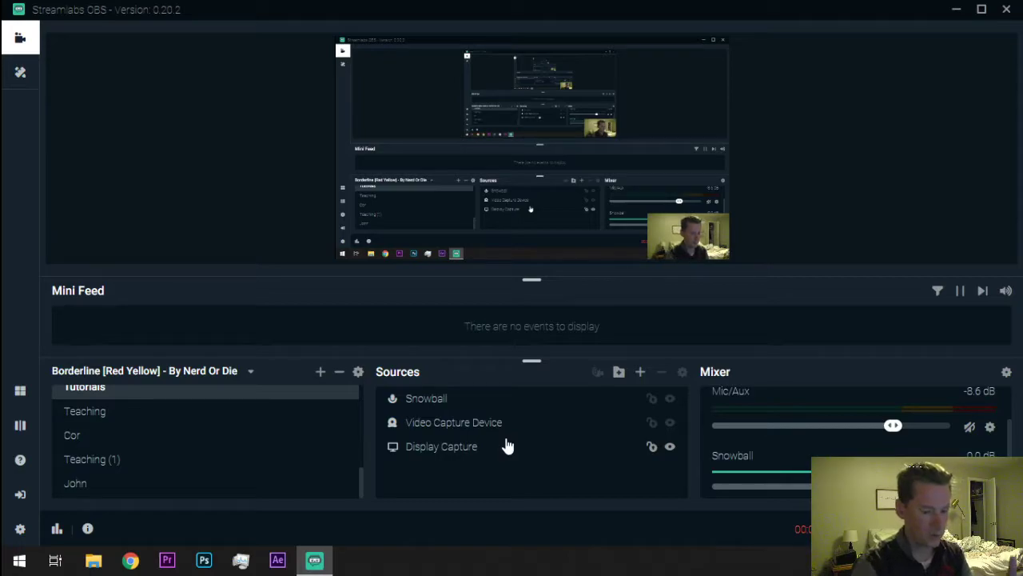
{"action": "mouse_move", "coordinate": [695, 355]}
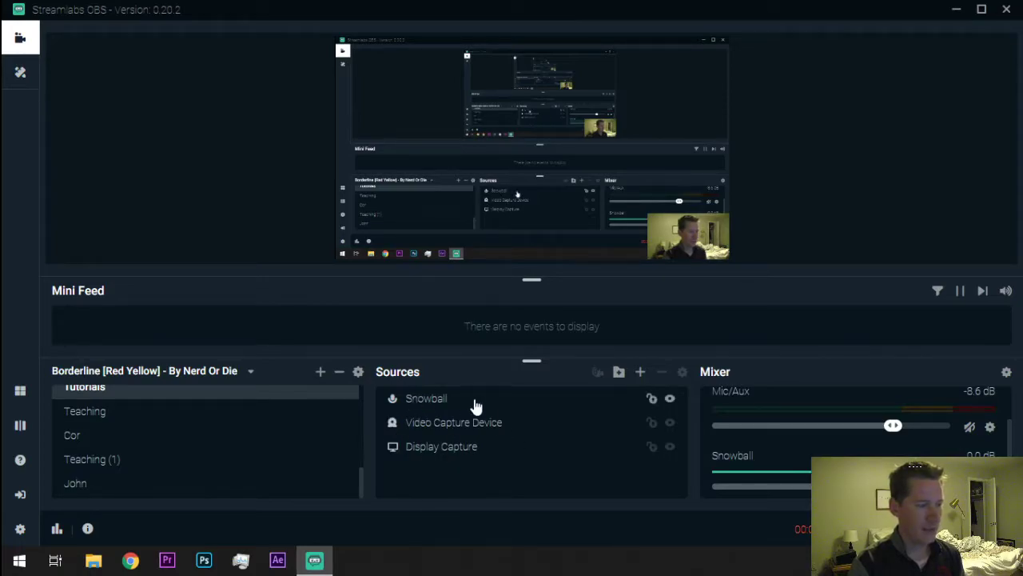
{"action": "mouse_move", "coordinate": [639, 373]}
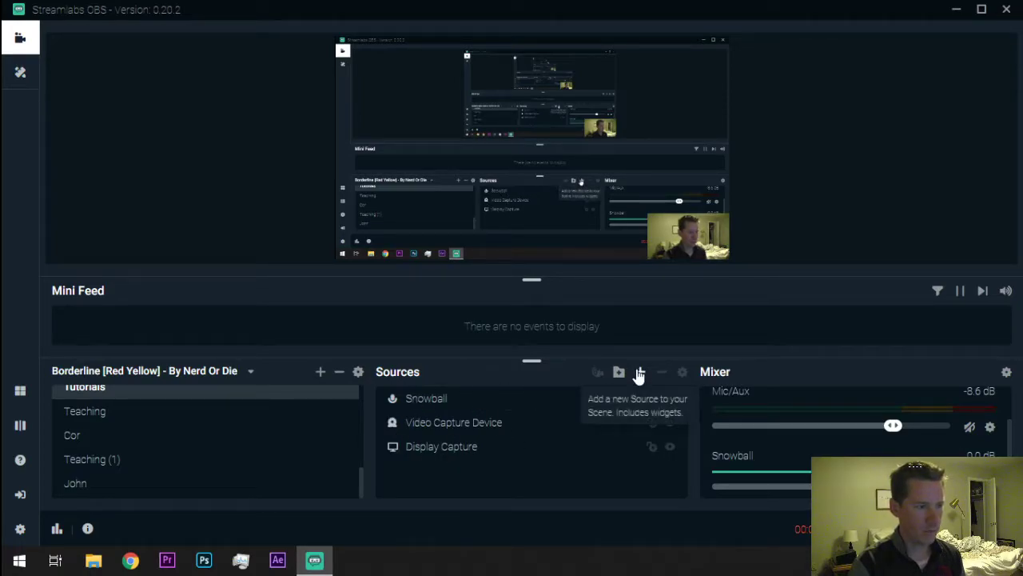
Step: Choose Audio Input Capture as a new source, reaching the Snowball and Shotgun Mic choices
{"action": "left_click", "coordinate": [639, 372]}
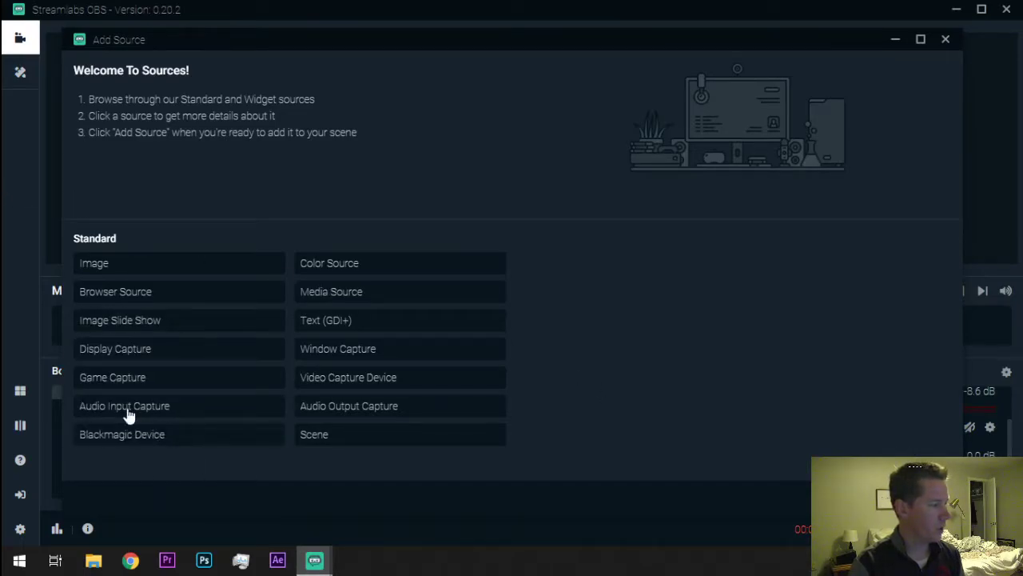
{"action": "left_click", "coordinate": [124, 405]}
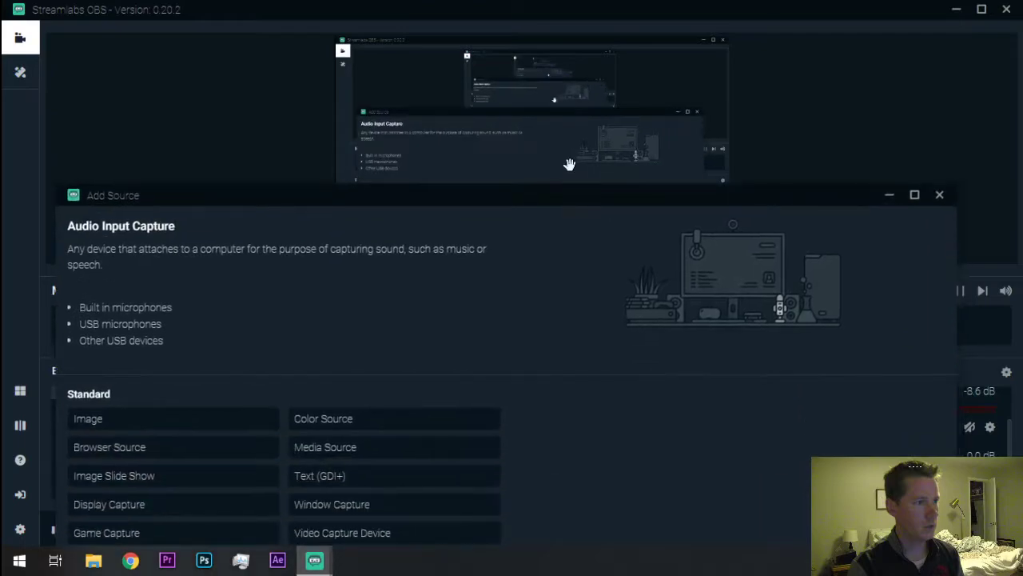
{"action": "left_click", "coordinate": [939, 194]}
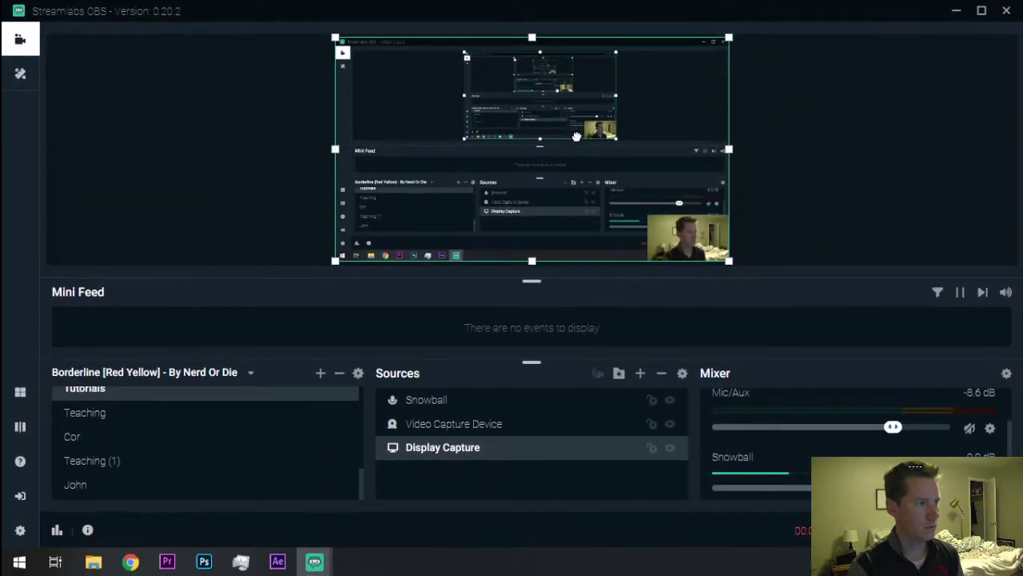
{"action": "mouse_move", "coordinate": [314, 561]}
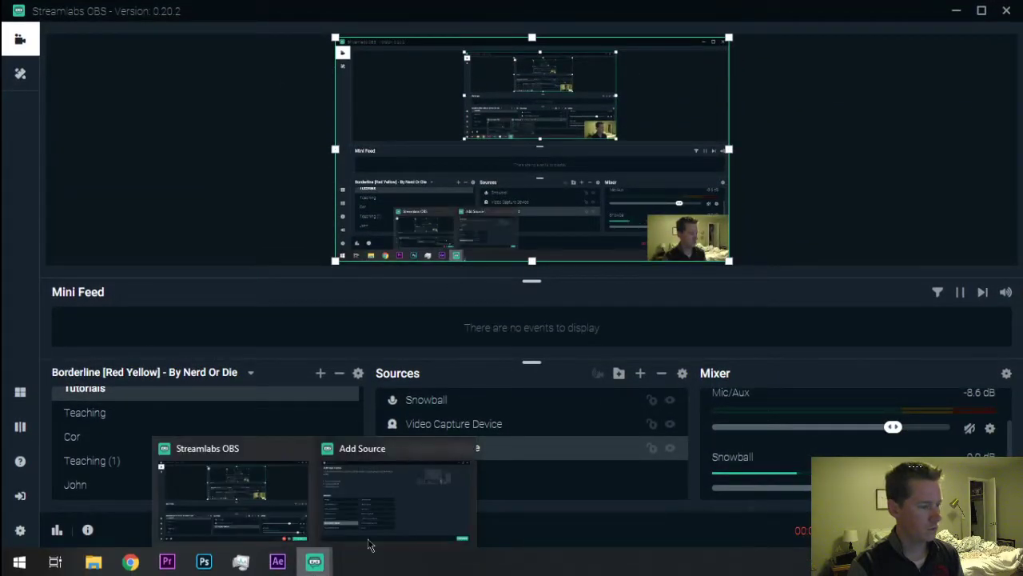
{"action": "left_click", "coordinate": [362, 448]}
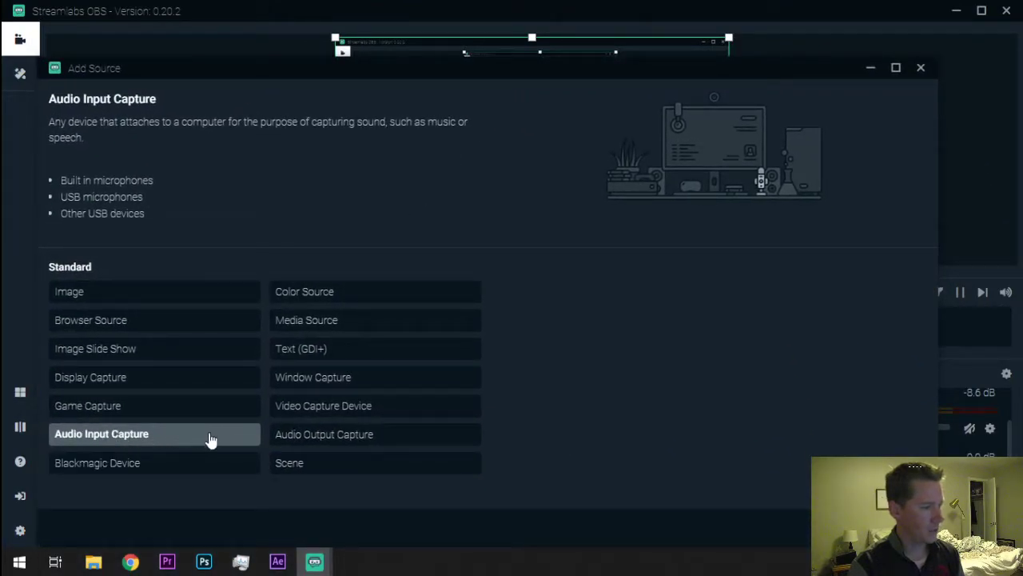
{"action": "left_click", "coordinate": [102, 433]}
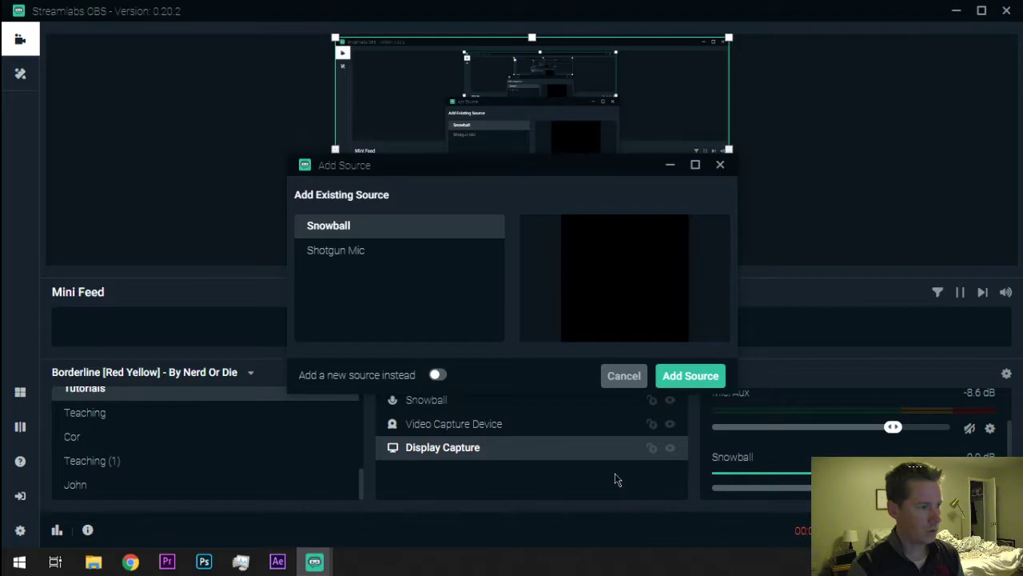
{"action": "mouse_move", "coordinate": [358, 250]}
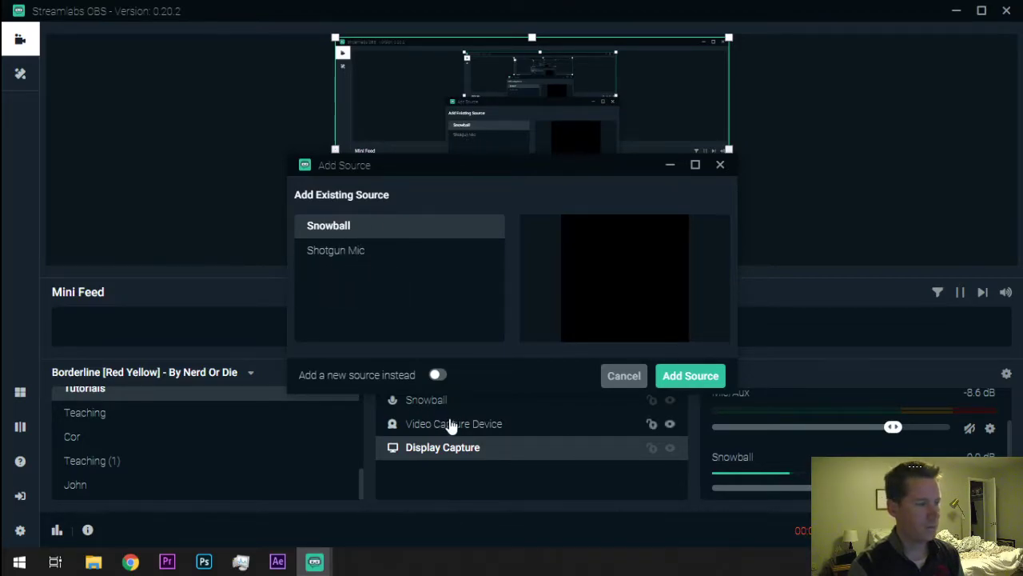
Step: Create audio input source 'Mic' using the Microphone (Blue Snowball) device
{"action": "left_click", "coordinate": [437, 375]}
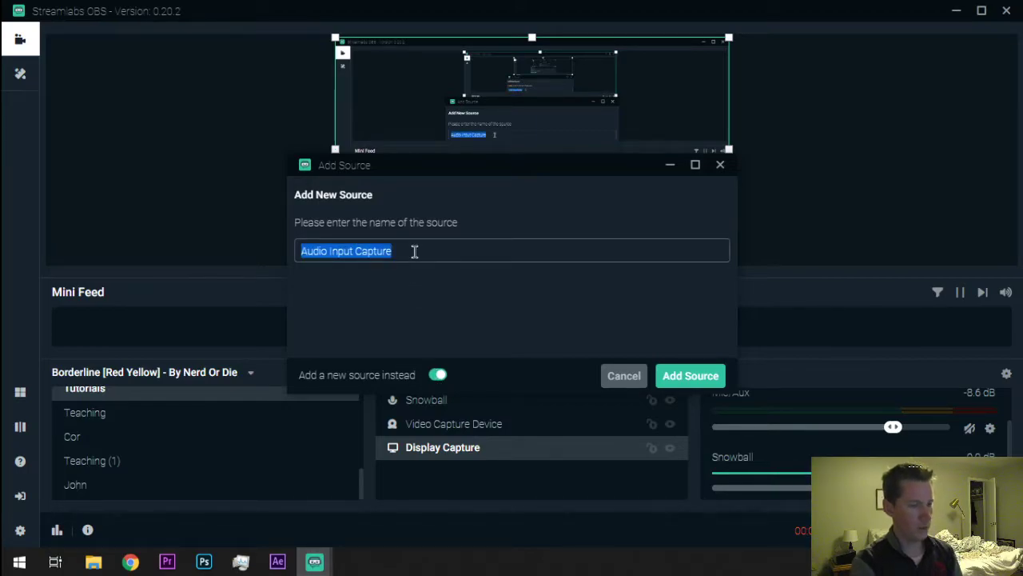
{"action": "type", "text": "Mic"}
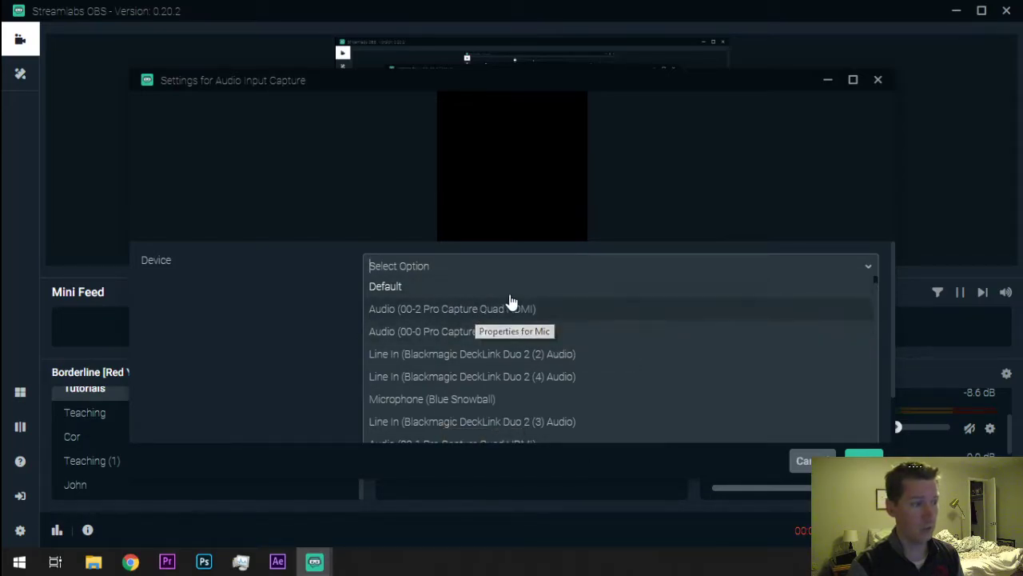
{"action": "mouse_move", "coordinate": [424, 409]}
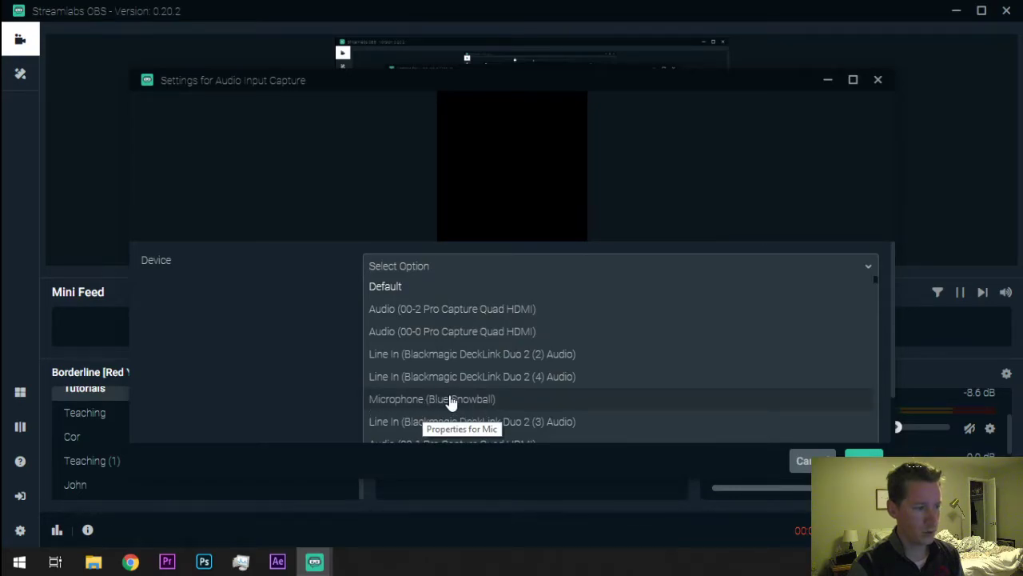
{"action": "left_click", "coordinate": [432, 399]}
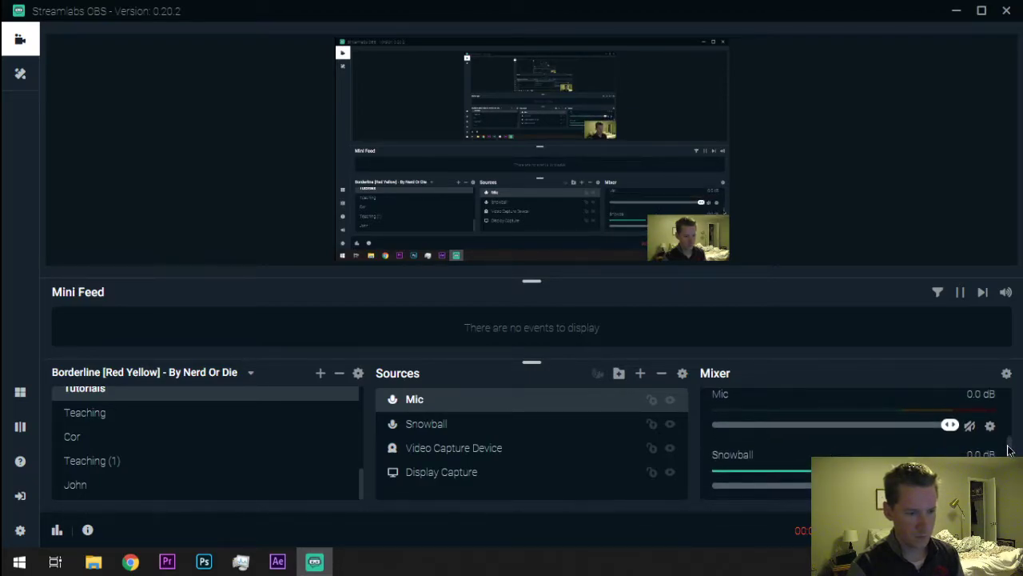
Step: Remove the Mic source with confirmation, then select Video Capture Device
{"action": "scroll", "scroll_direction": "down", "scroll_amount": 3}
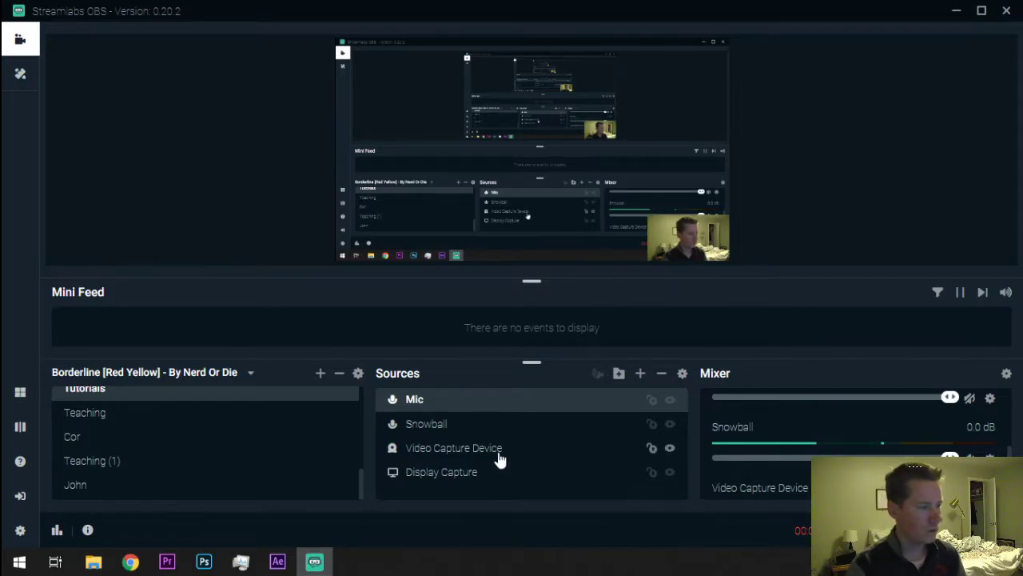
{"action": "right_click", "coordinate": [453, 448]}
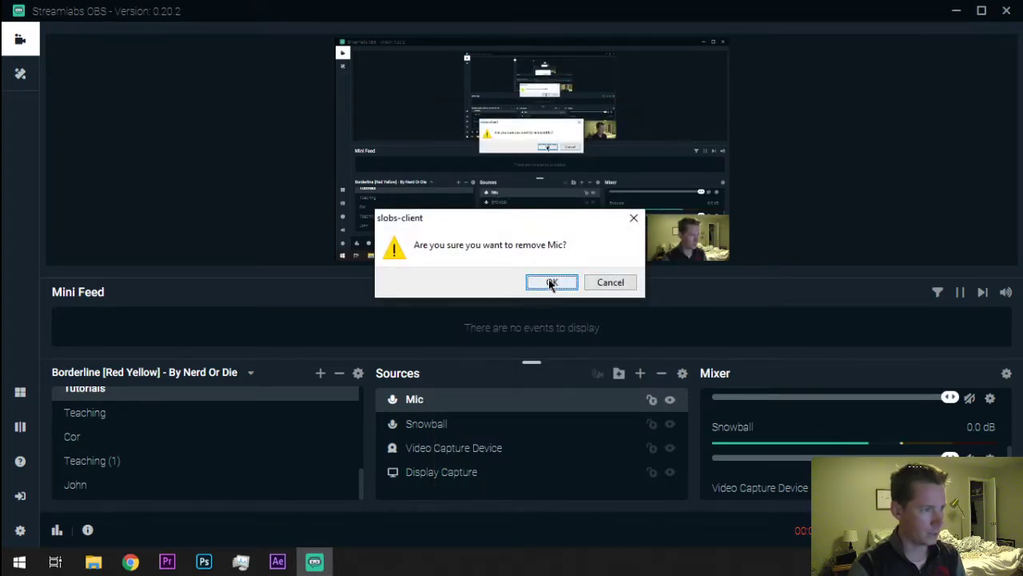
{"action": "left_click", "coordinate": [550, 281]}
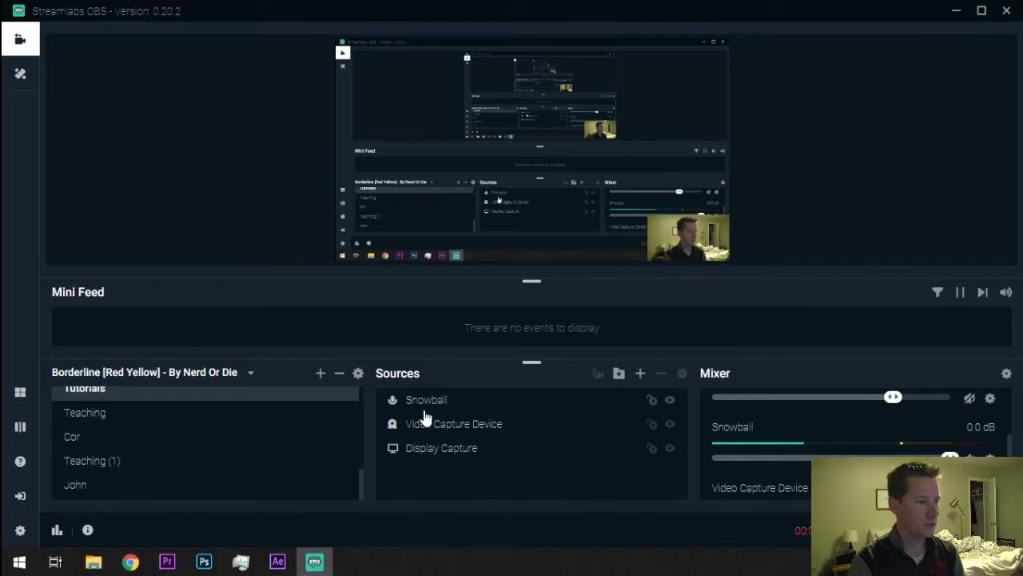
{"action": "left_click", "coordinate": [456, 423]}
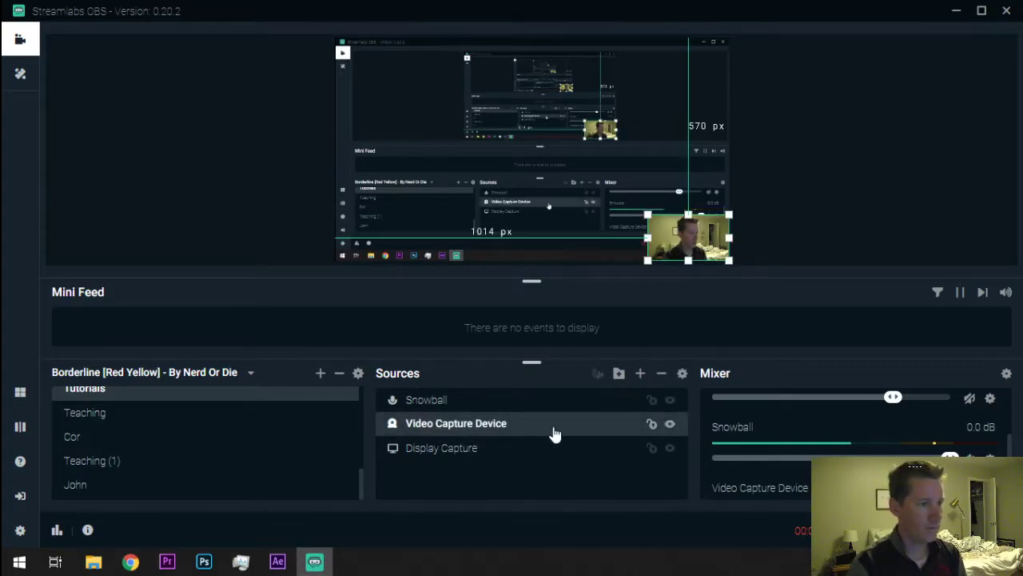
{"action": "mouse_move", "coordinate": [531, 473]}
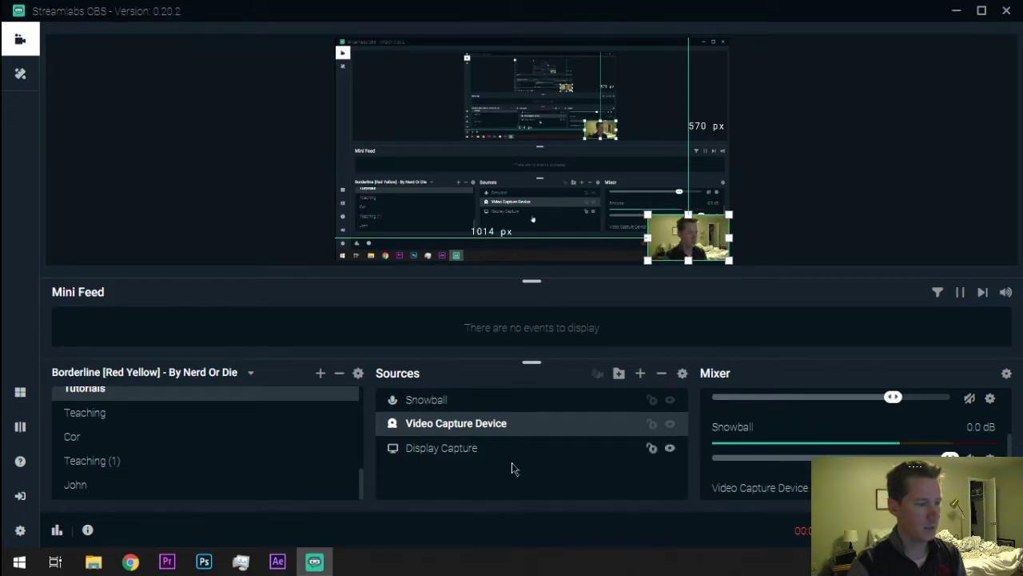
Step: Add a brand-new Video Capture Device source named 'Webcam'
{"action": "left_click", "coordinate": [640, 372]}
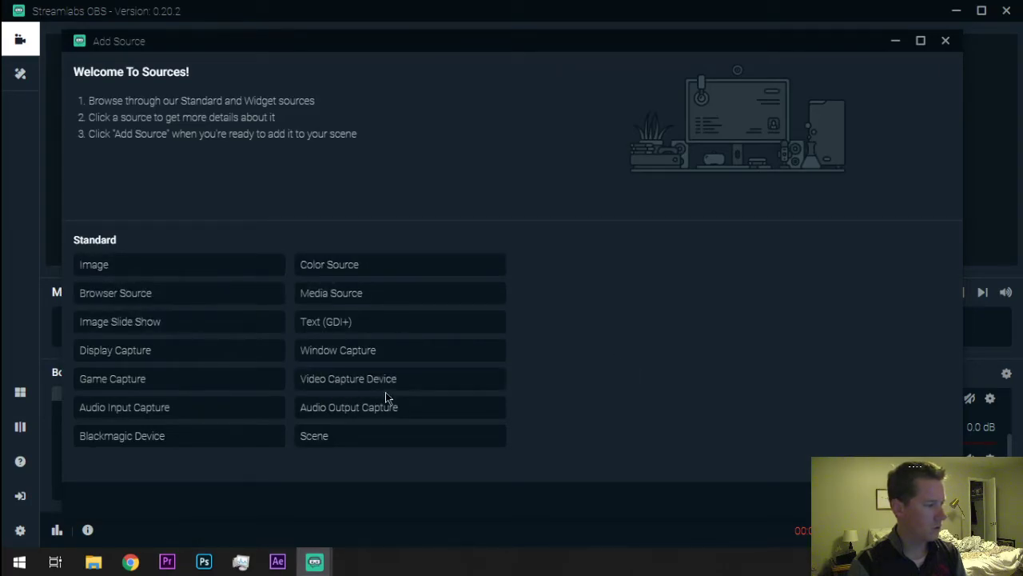
{"action": "left_click", "coordinate": [350, 378]}
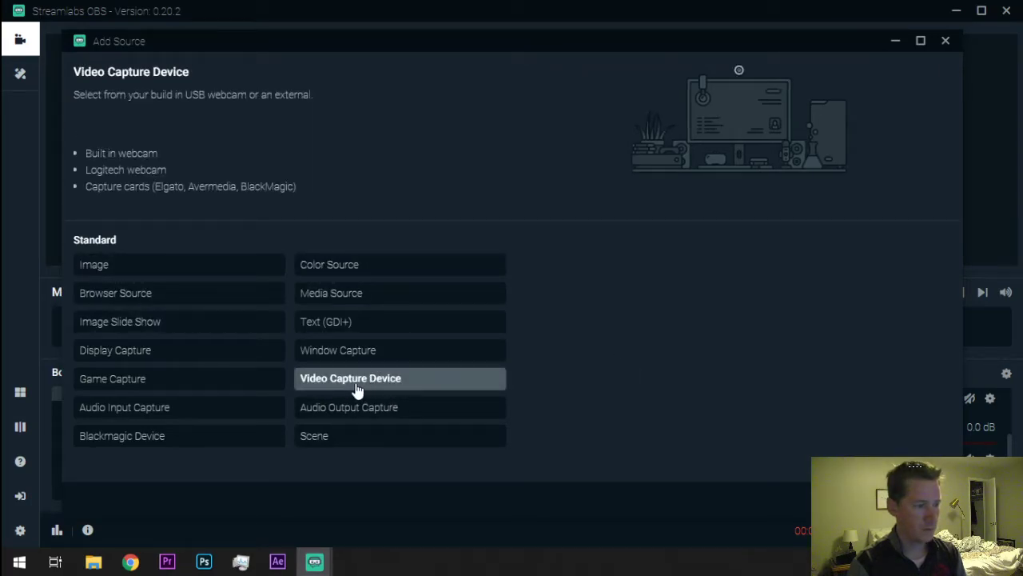
{"action": "left_click", "coordinate": [350, 378]}
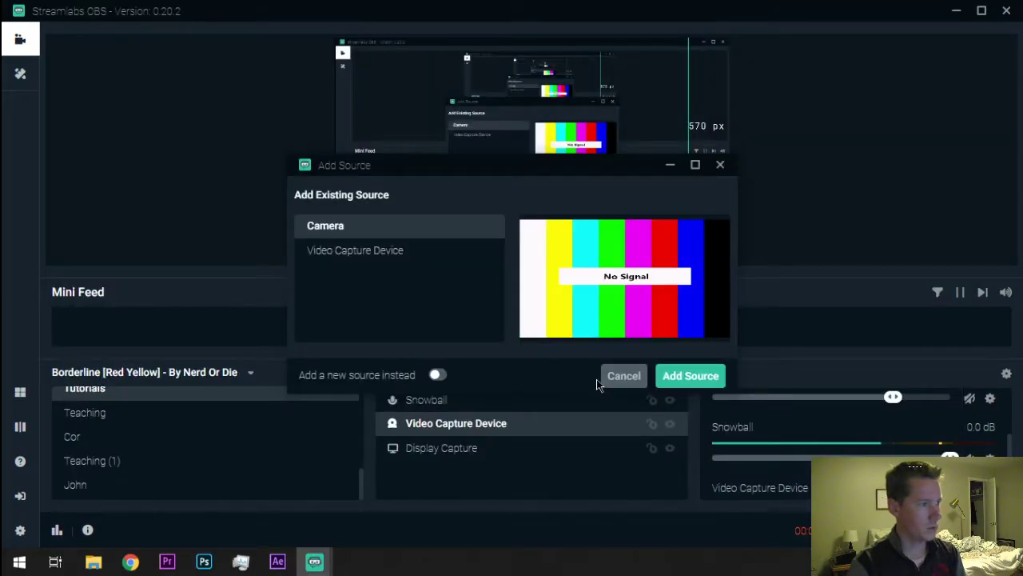
{"action": "left_click", "coordinate": [437, 374]}
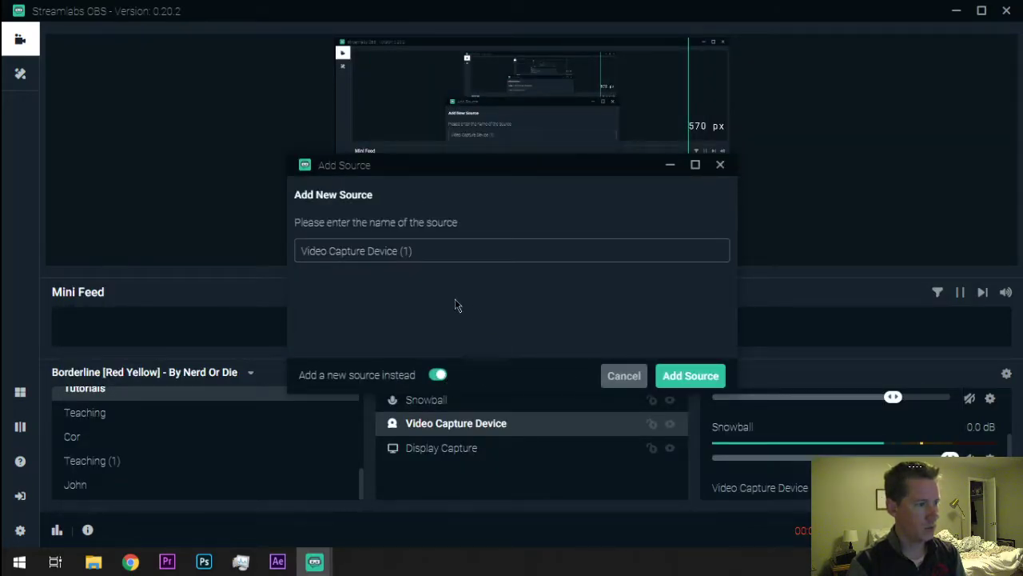
{"action": "type", "text": "Webcam"}
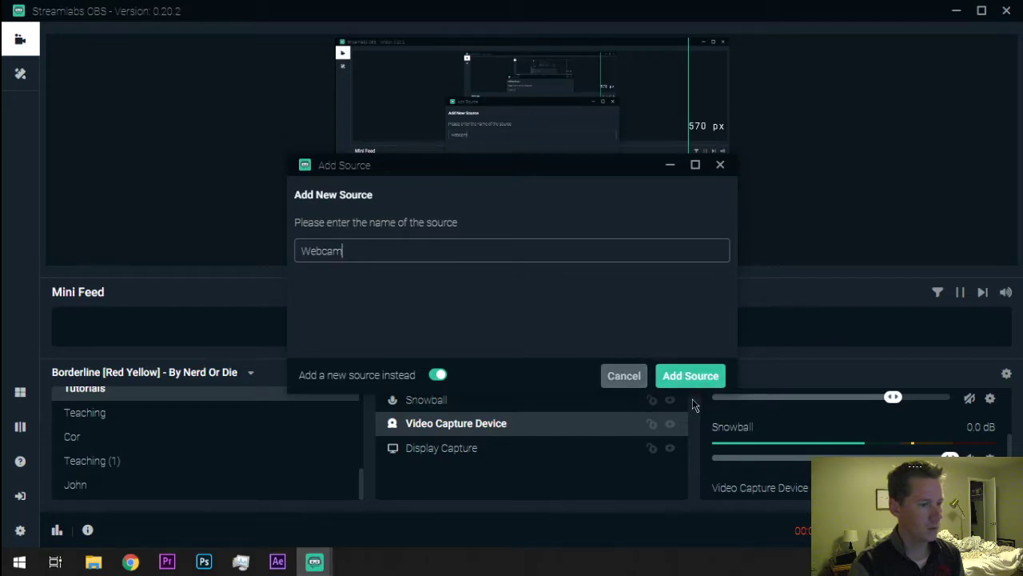
{"action": "left_click", "coordinate": [690, 374]}
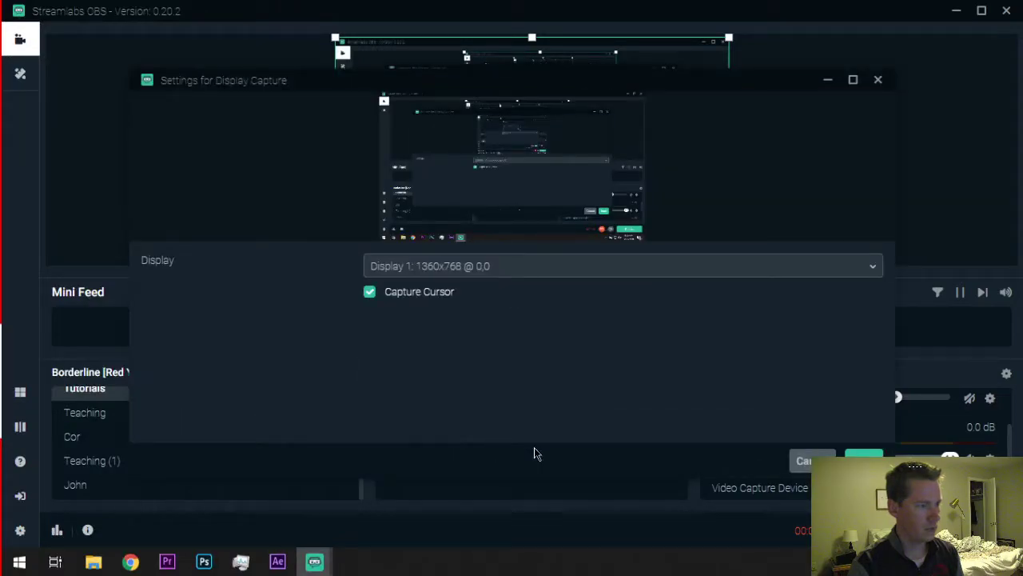
{"action": "mouse_move", "coordinate": [784, 59]}
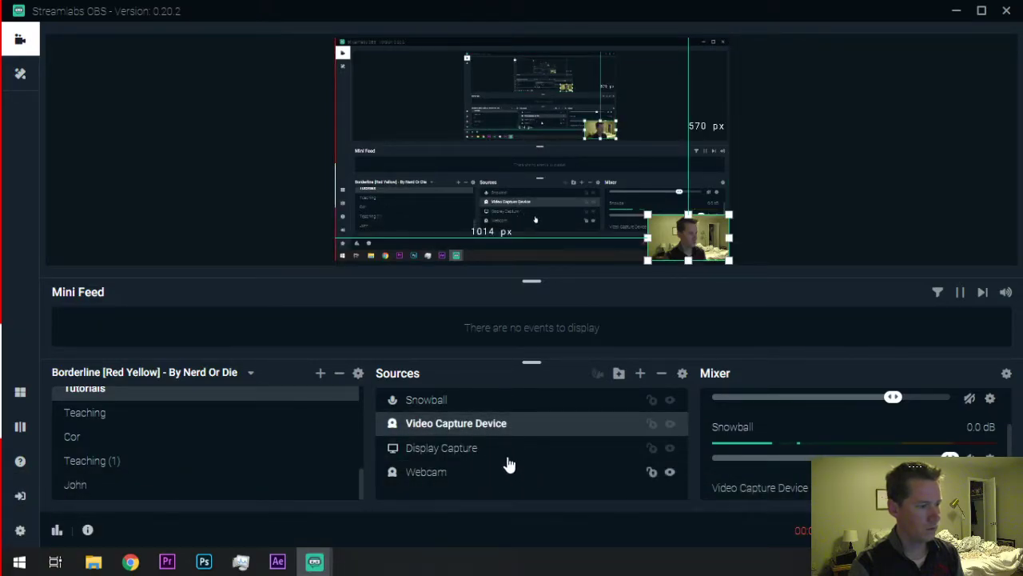
Step: Close the Webcam source settings and select Display Capture in Sources
{"action": "left_click", "coordinate": [441, 447]}
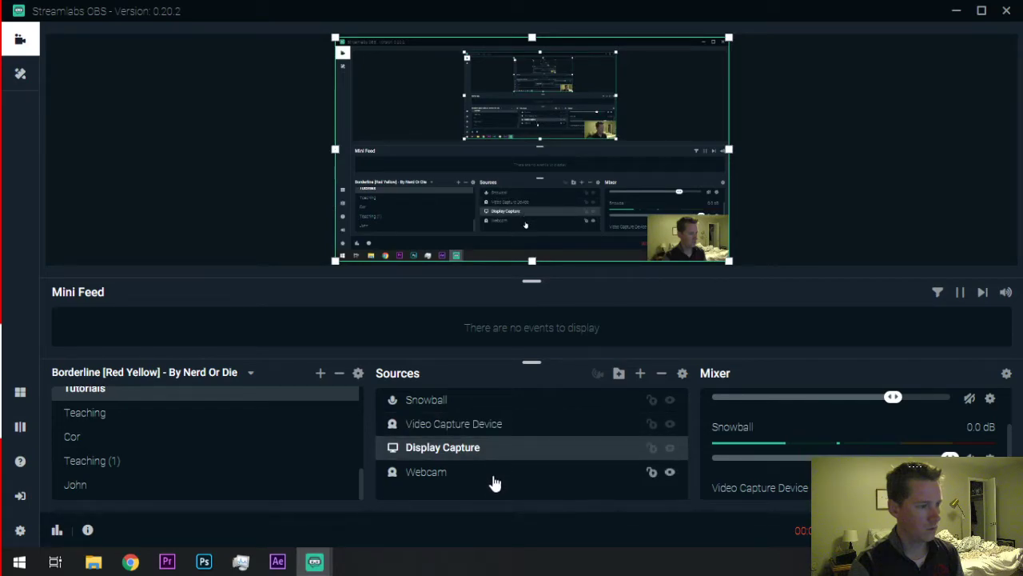
Step: Select the Webcam source and delete it with the minus button
{"action": "left_click", "coordinate": [426, 471]}
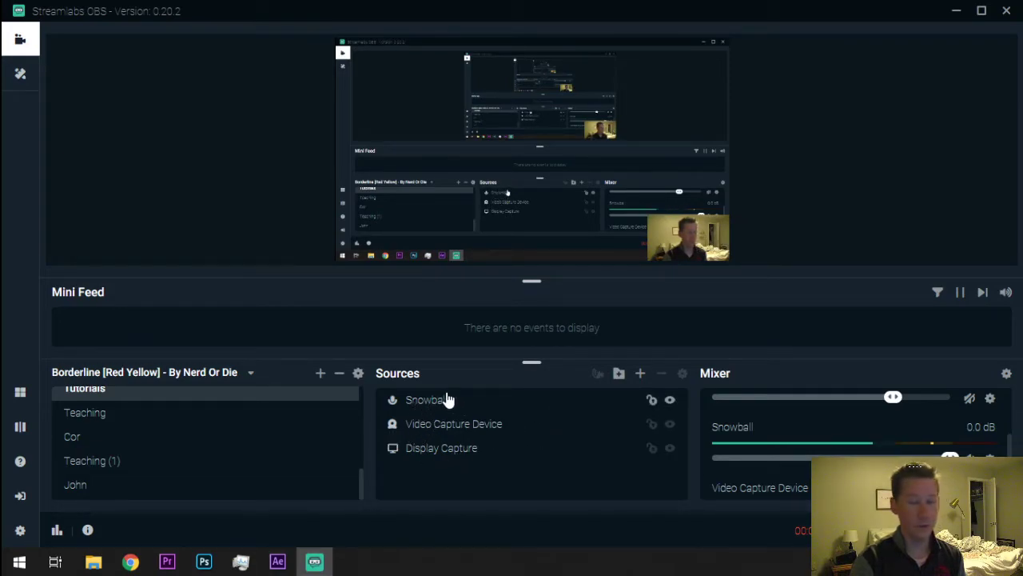
{"action": "mouse_move", "coordinate": [648, 387]}
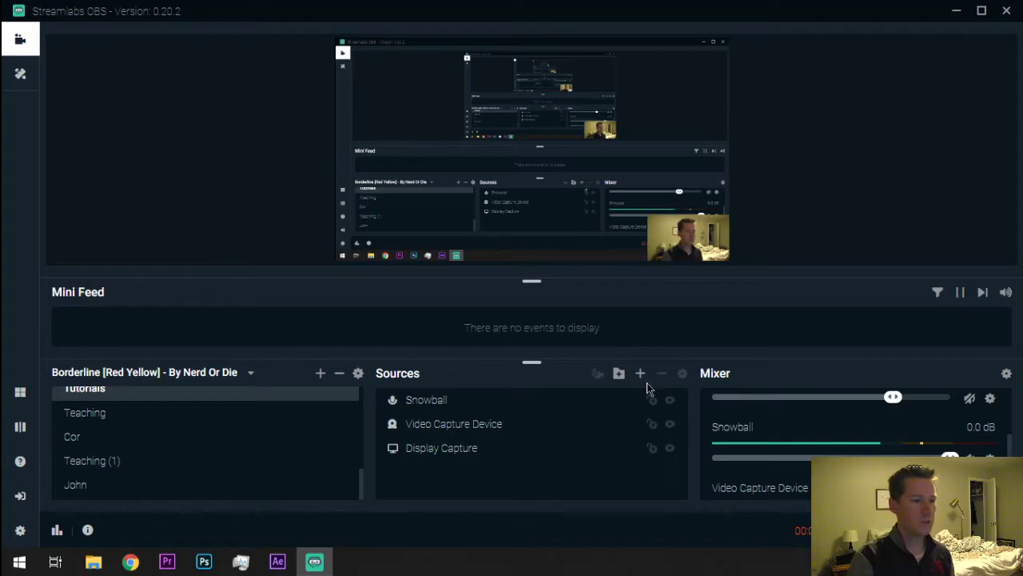
Step: Open and dismiss Add Source, scroll the scenes to Tutorials, then reopen Add Source
{"action": "left_click", "coordinate": [640, 372]}
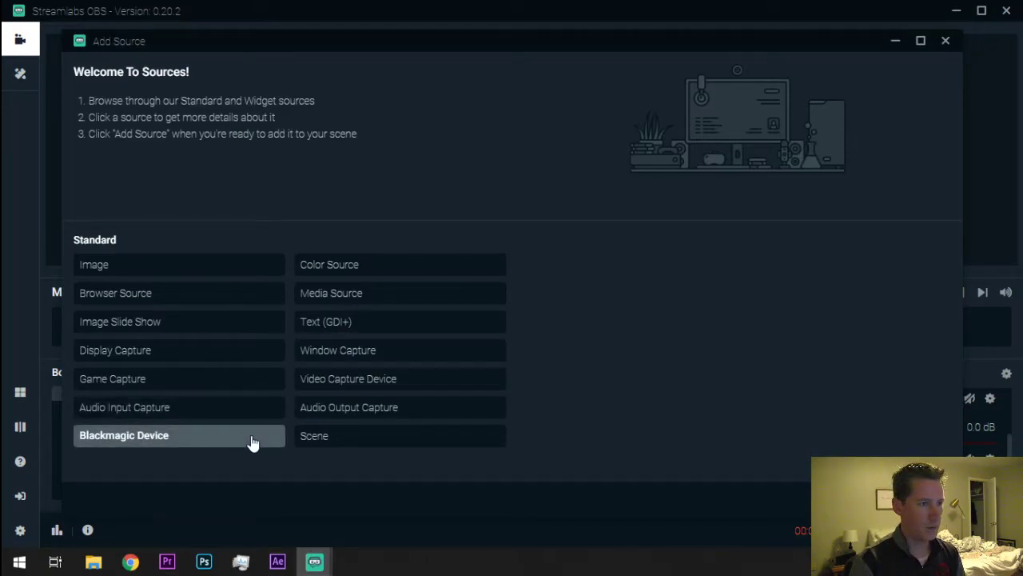
{"action": "left_click", "coordinate": [946, 41]}
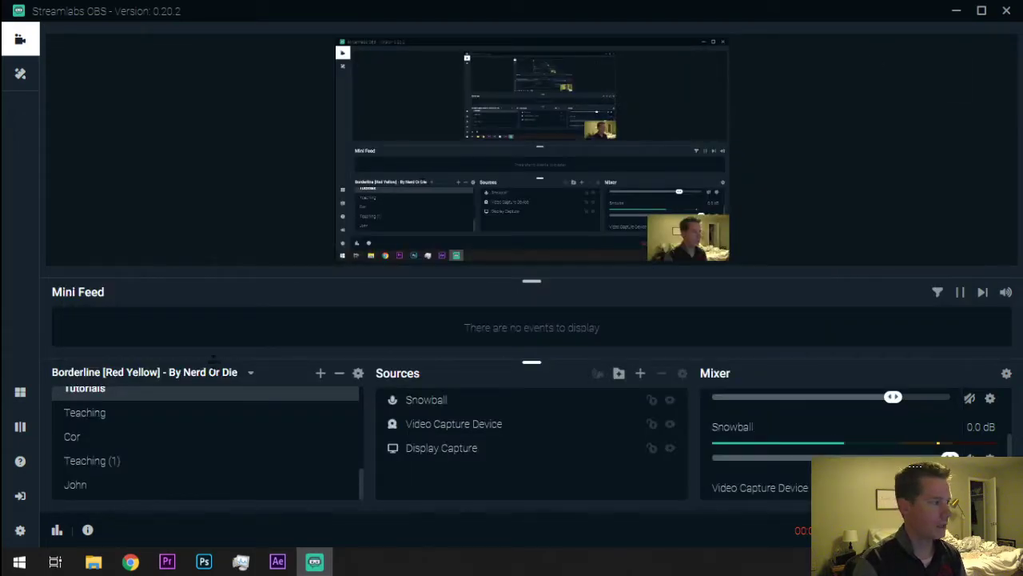
{"action": "scroll", "scroll_direction": "down", "scroll_amount": 3}
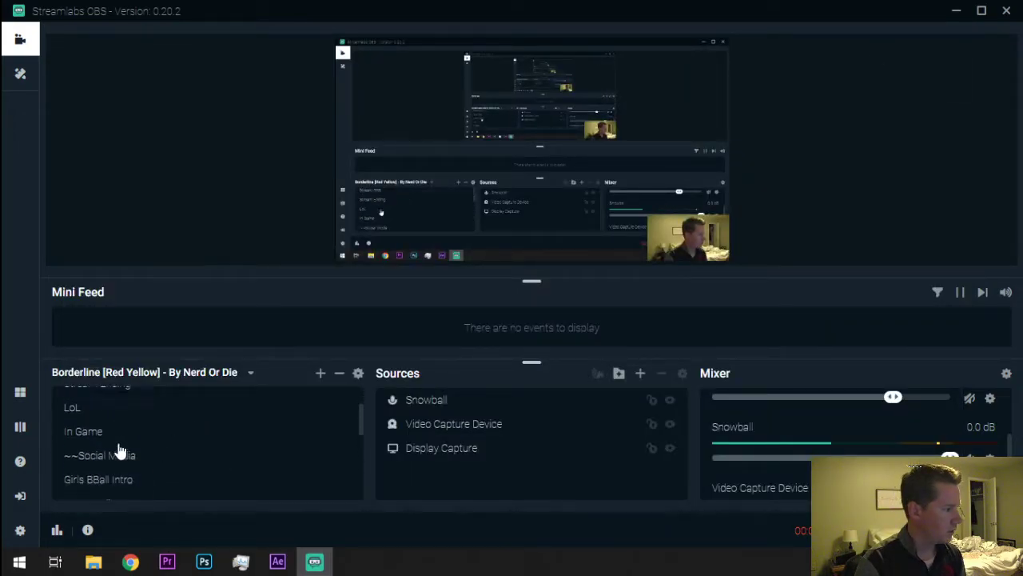
{"action": "scroll", "scroll_direction": "down", "scroll_amount": 3}
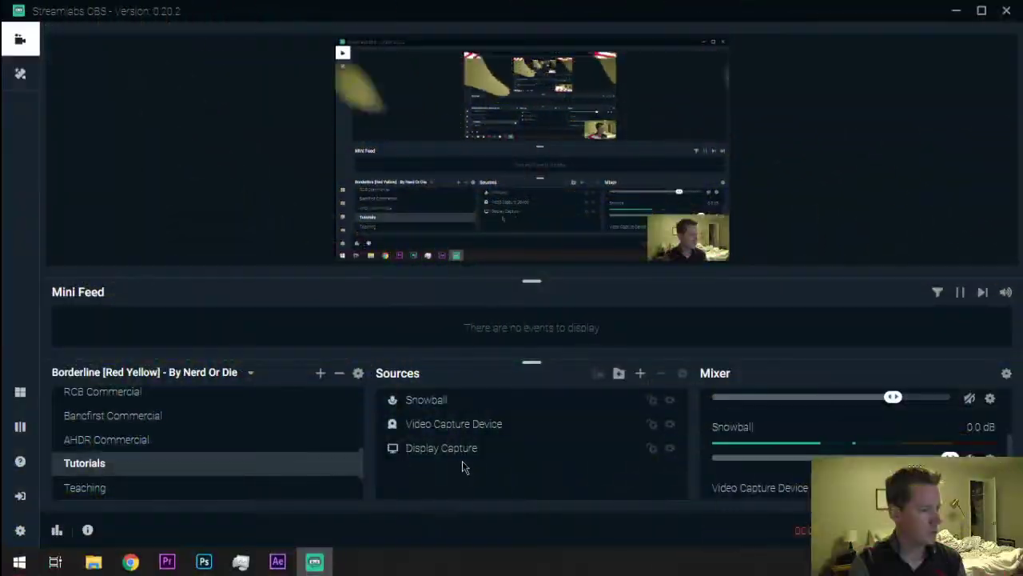
{"action": "left_click", "coordinate": [639, 372]}
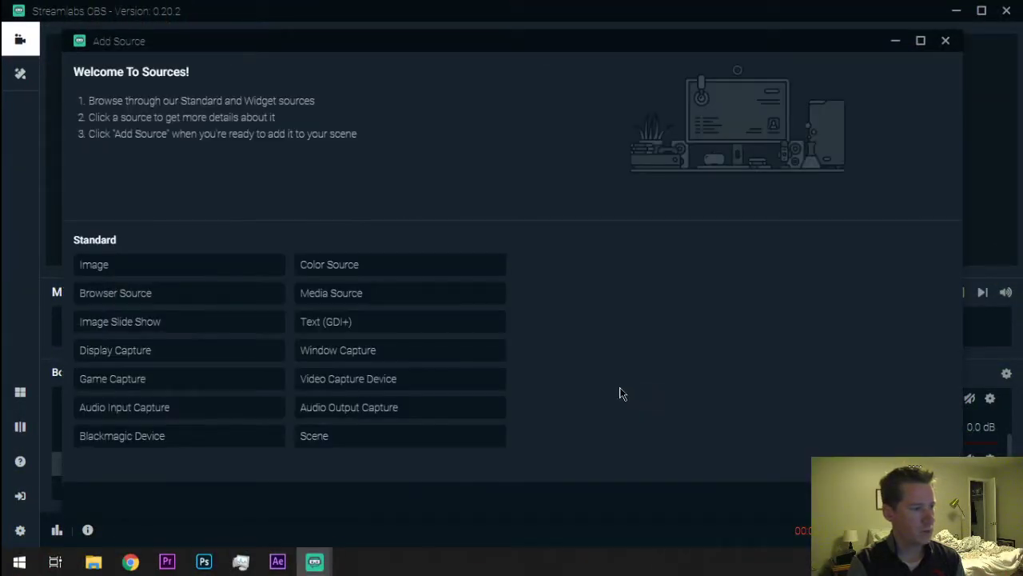
{"action": "mouse_move", "coordinate": [112, 264]}
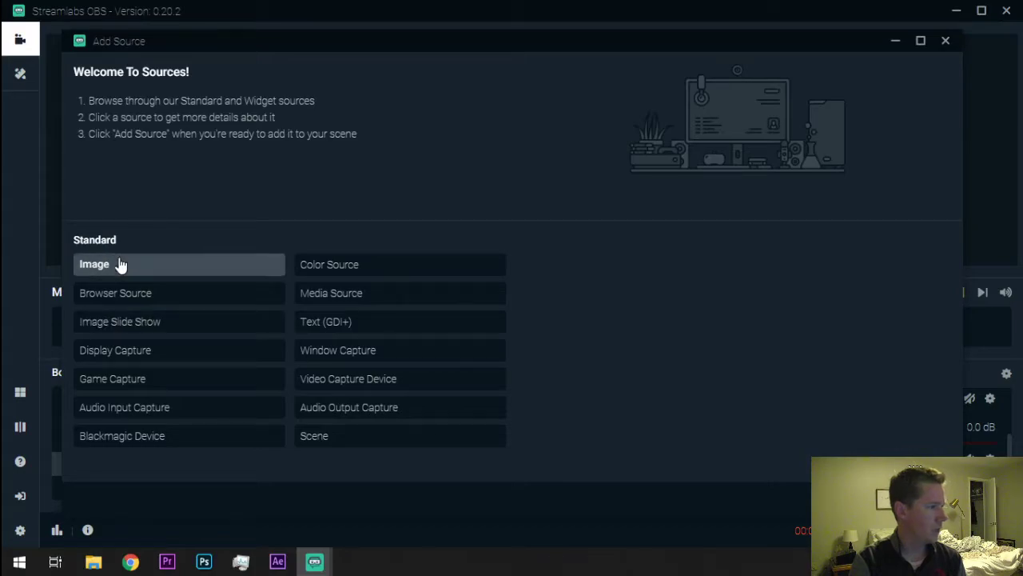
Step: View the Image source details in the Add Source catalogue
{"action": "left_click", "coordinate": [94, 264]}
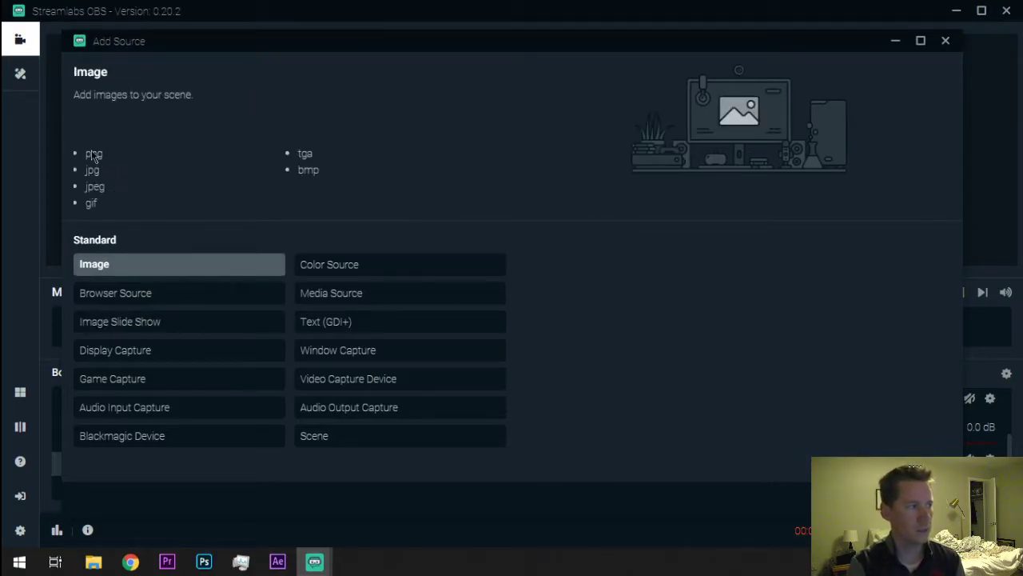
{"action": "mouse_move", "coordinate": [192, 146]}
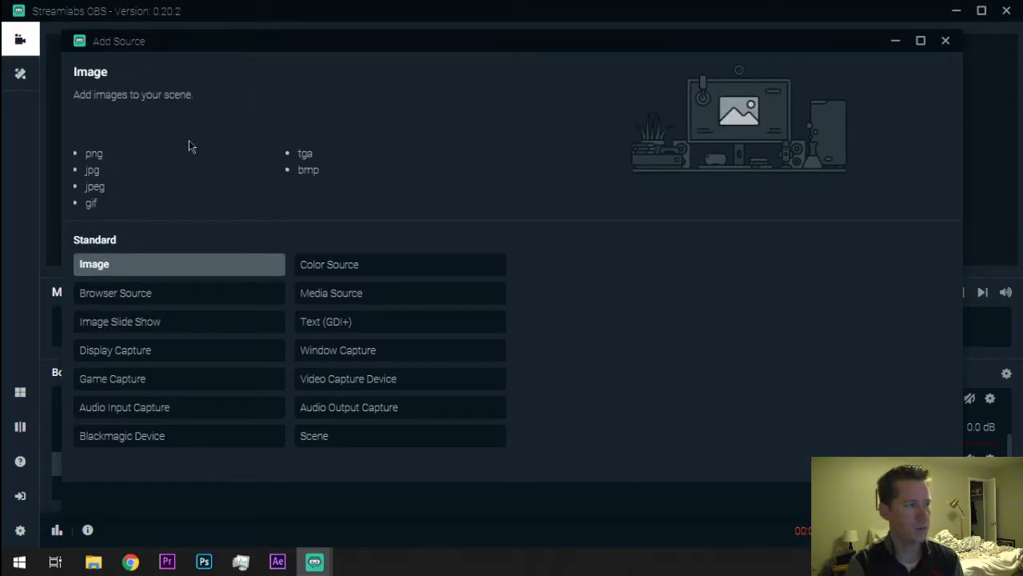
{"action": "mouse_move", "coordinate": [311, 192]}
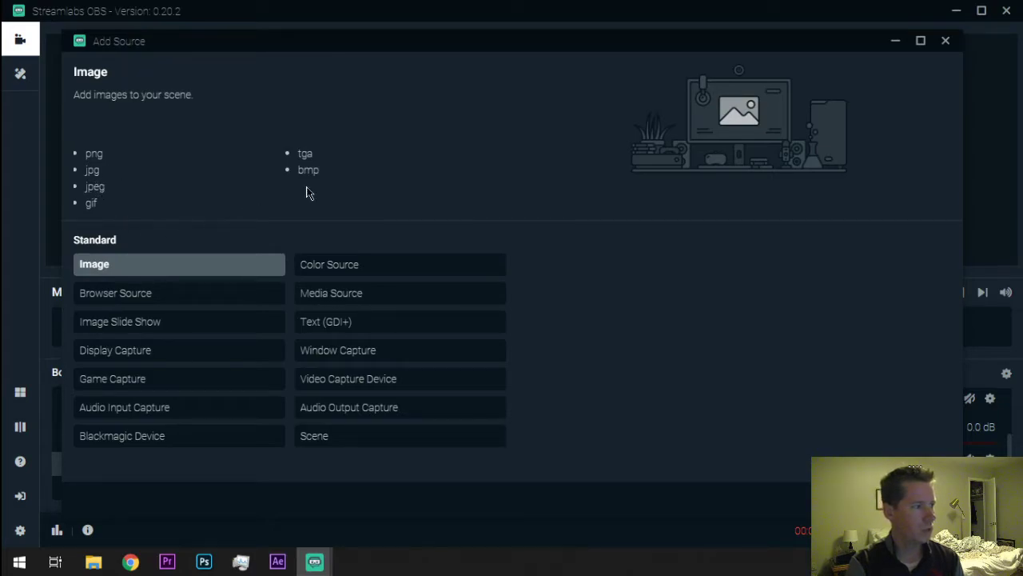
{"action": "mouse_move", "coordinate": [319, 490]}
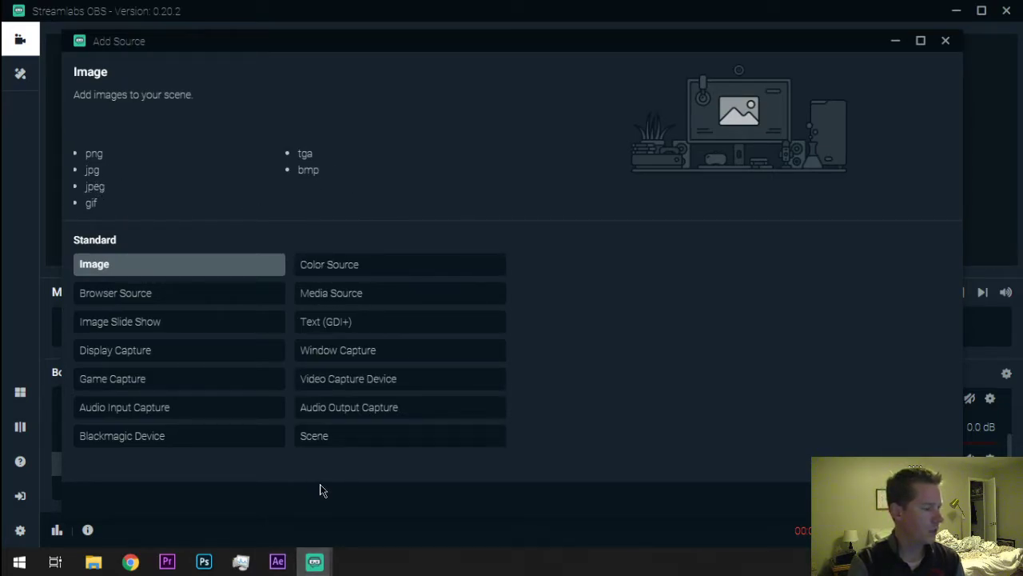
{"action": "mouse_move", "coordinate": [350, 378]}
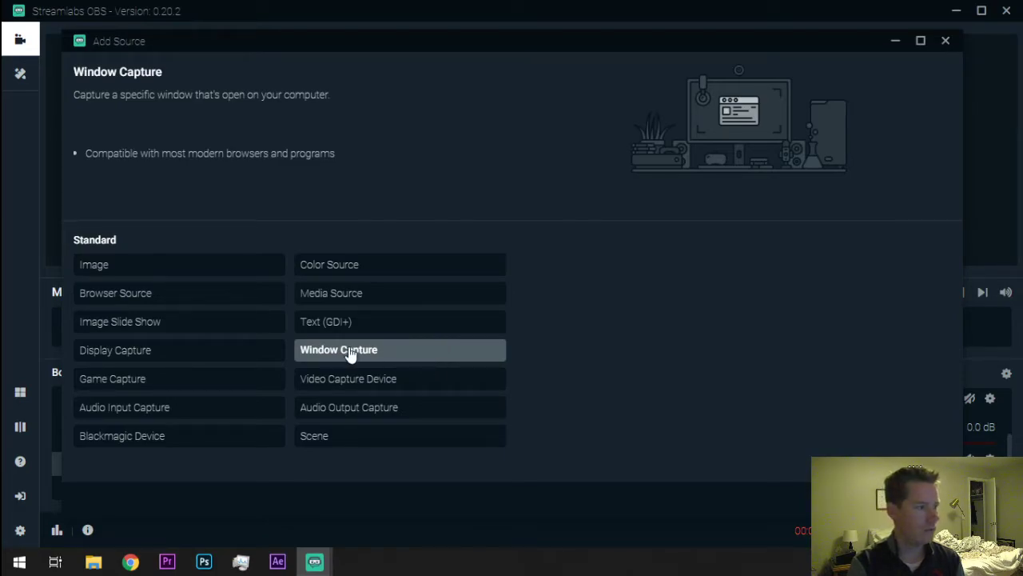
{"action": "mouse_move", "coordinate": [124, 434]}
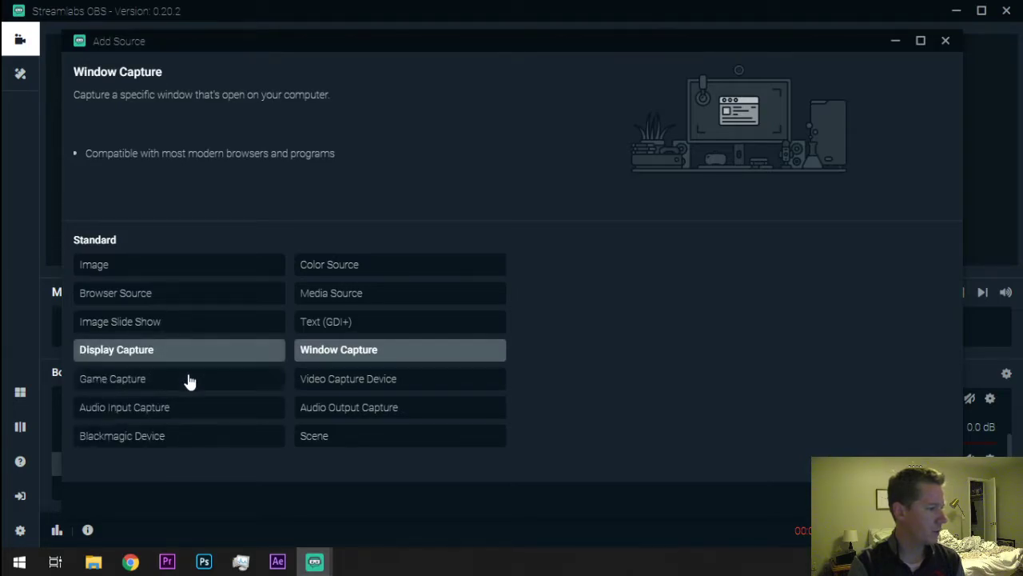
{"action": "mouse_move", "coordinate": [80, 336]}
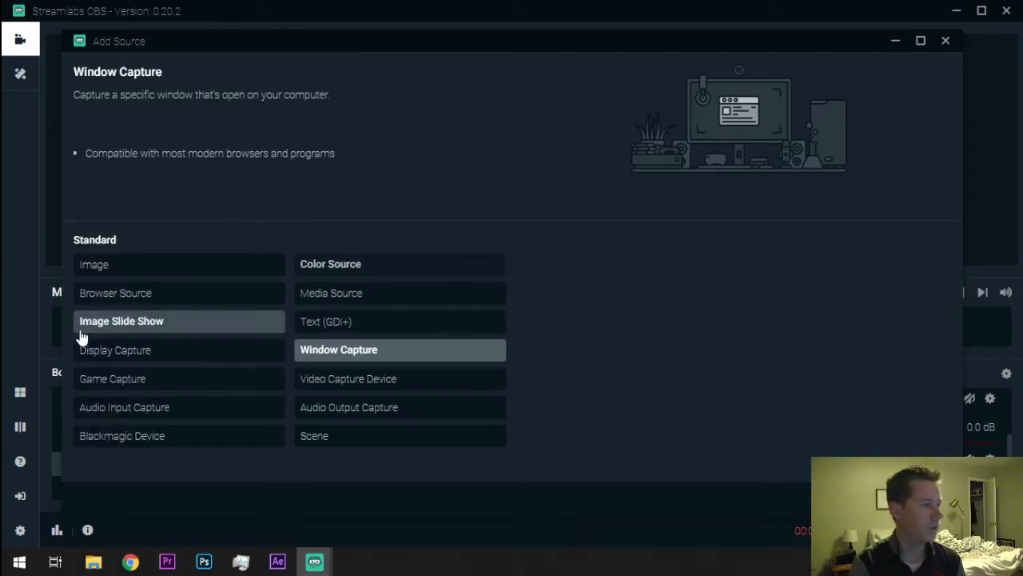
{"action": "mouse_move", "coordinate": [555, 405]}
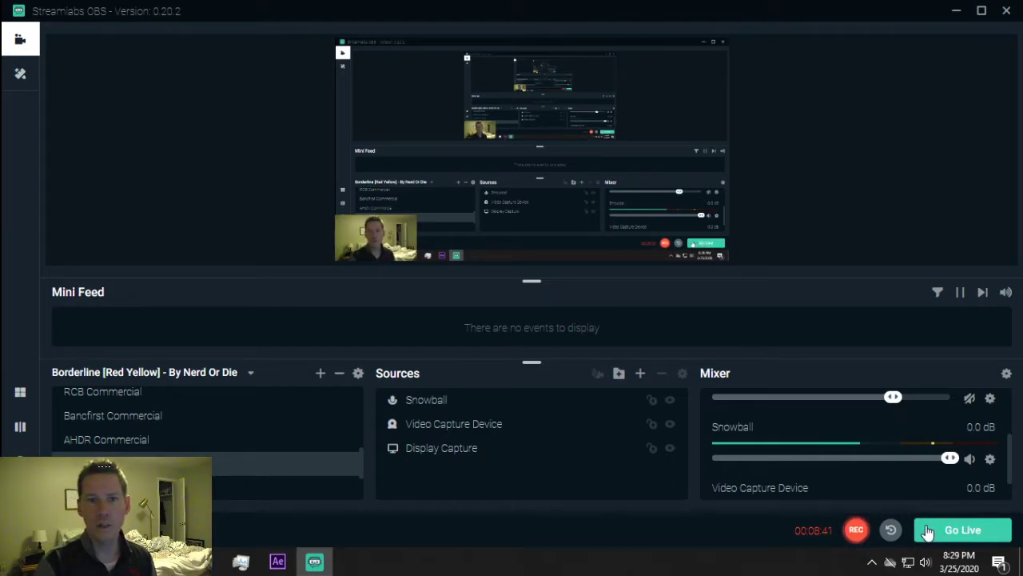
{"action": "mouse_move", "coordinate": [654, 468]}
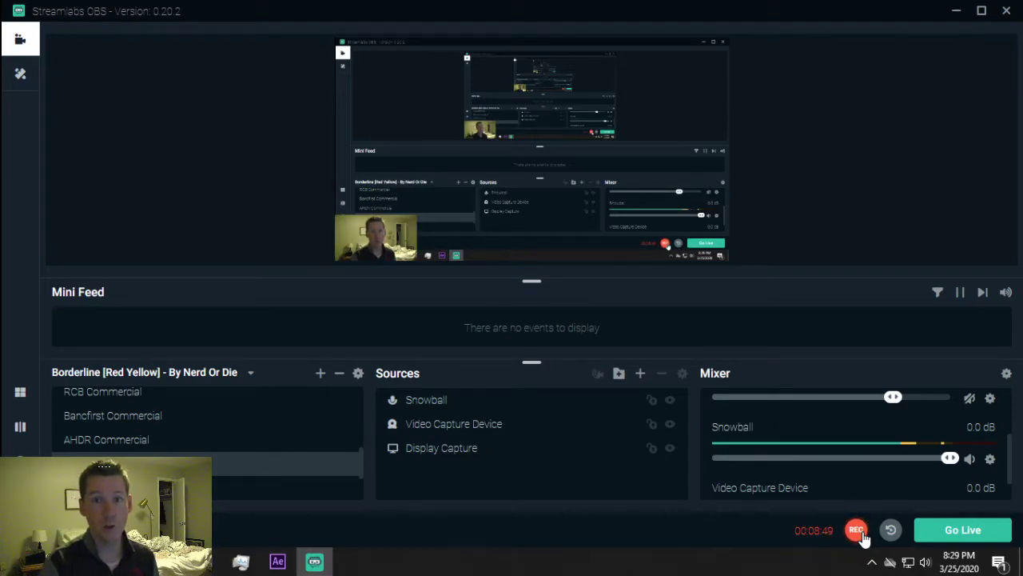
{"action": "mouse_move", "coordinate": [672, 524]}
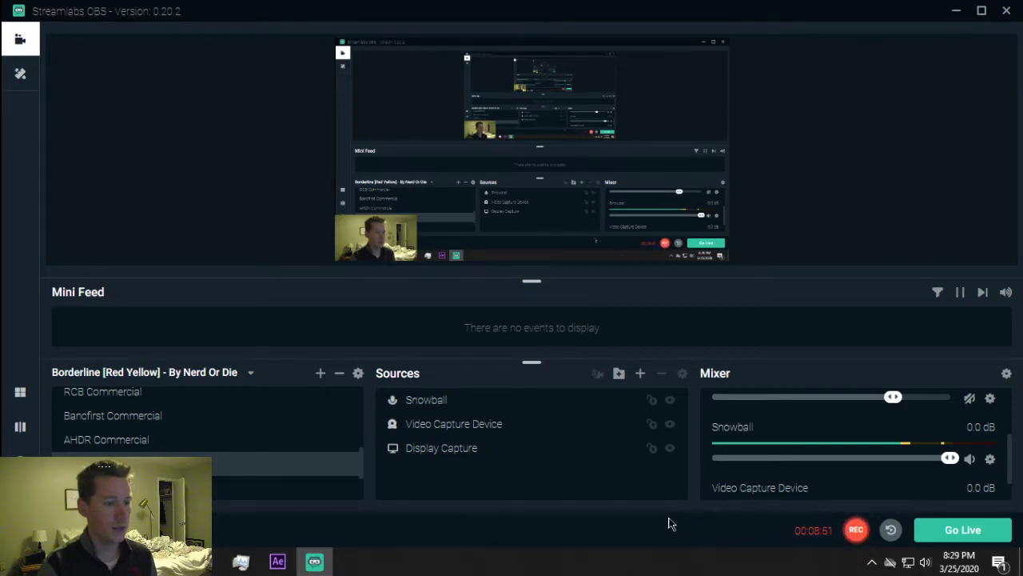
{"action": "mouse_move", "coordinate": [796, 545]}
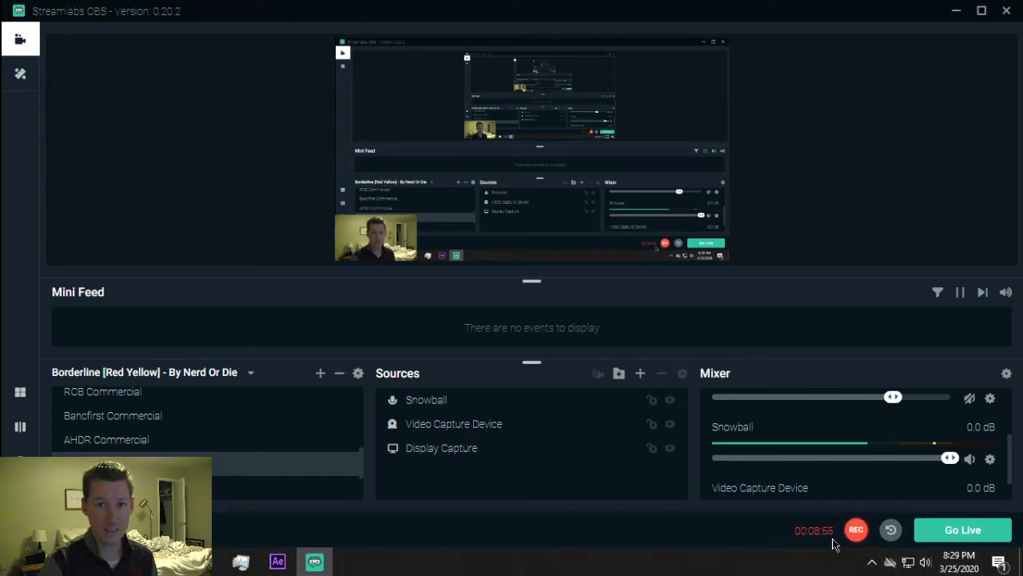
{"action": "mouse_move", "coordinate": [890, 402]}
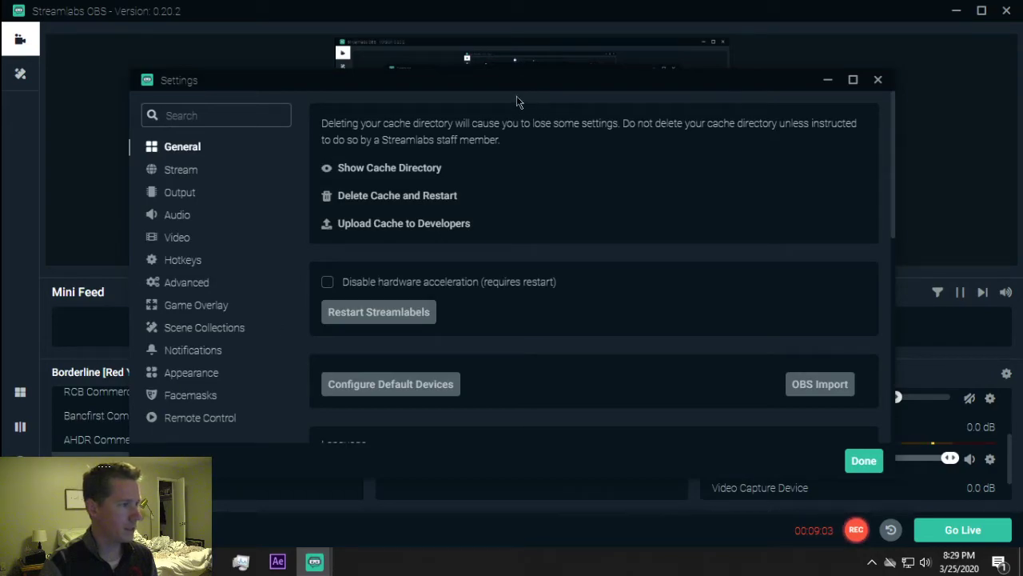
Step: Set the Stream page's stream type to Custom Streaming Server, leaving URL and key empty
{"action": "left_click", "coordinate": [181, 169]}
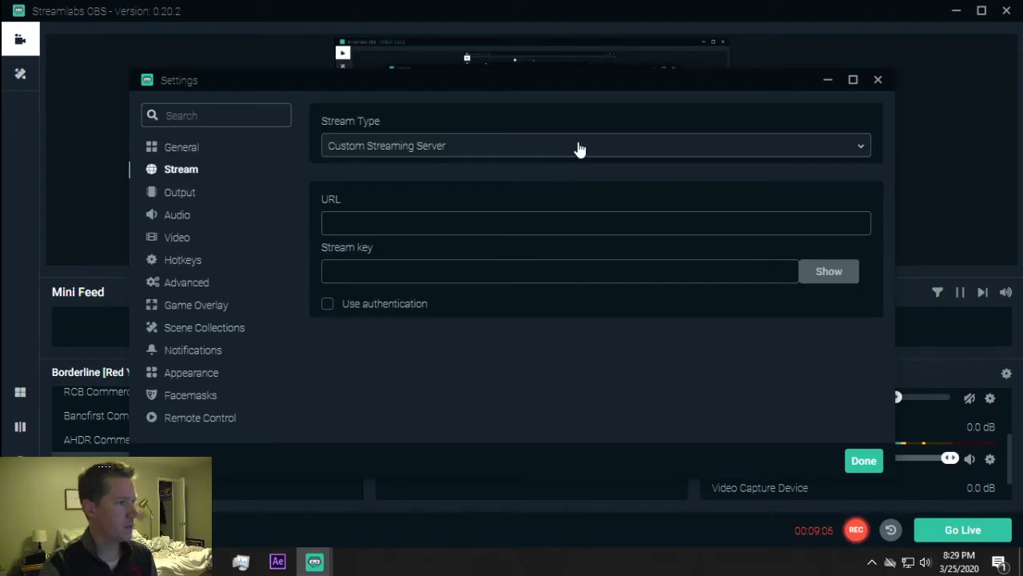
{"action": "left_click", "coordinate": [579, 145]}
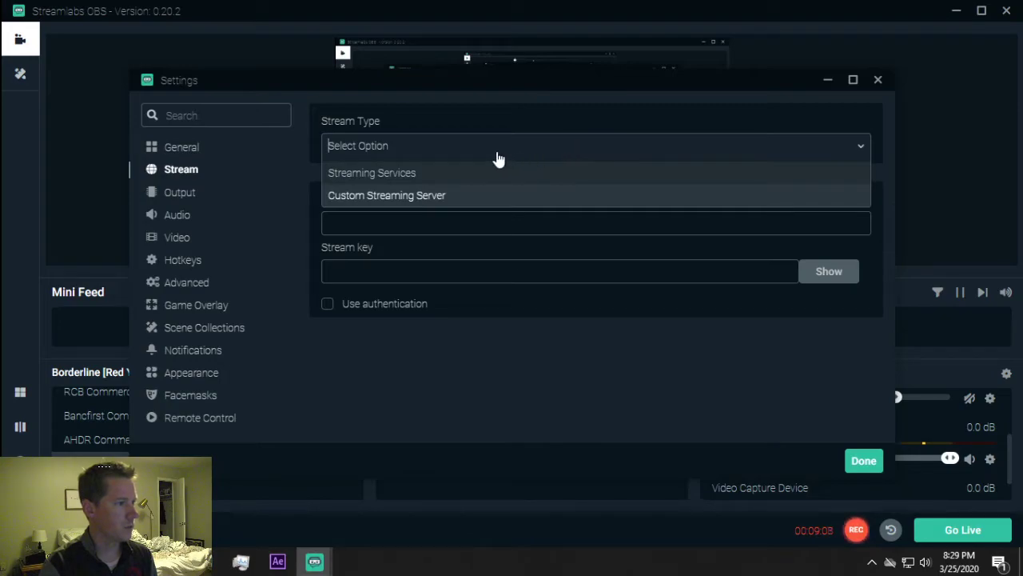
{"action": "left_click", "coordinate": [386, 195]}
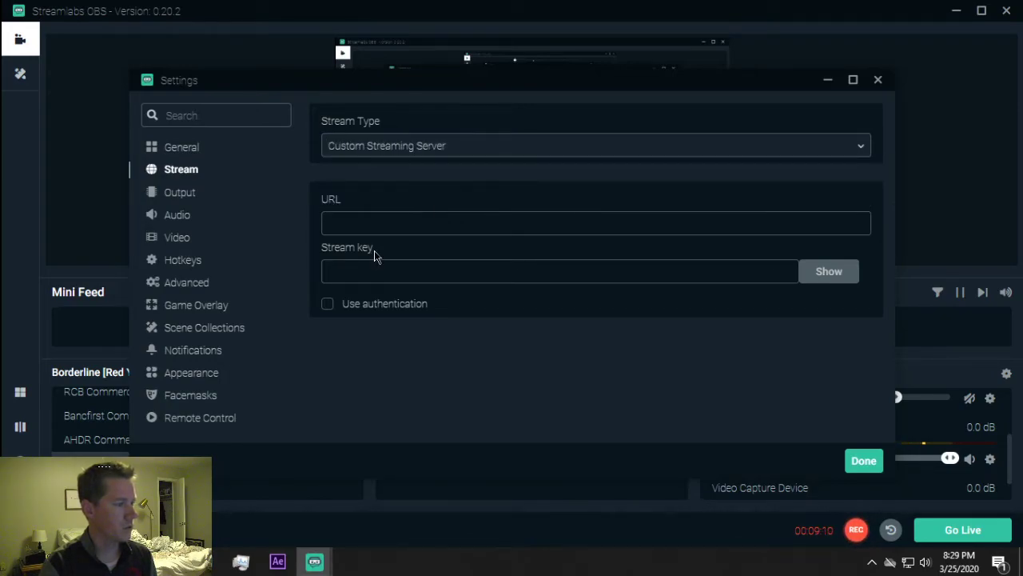
{"action": "left_click", "coordinate": [559, 271]}
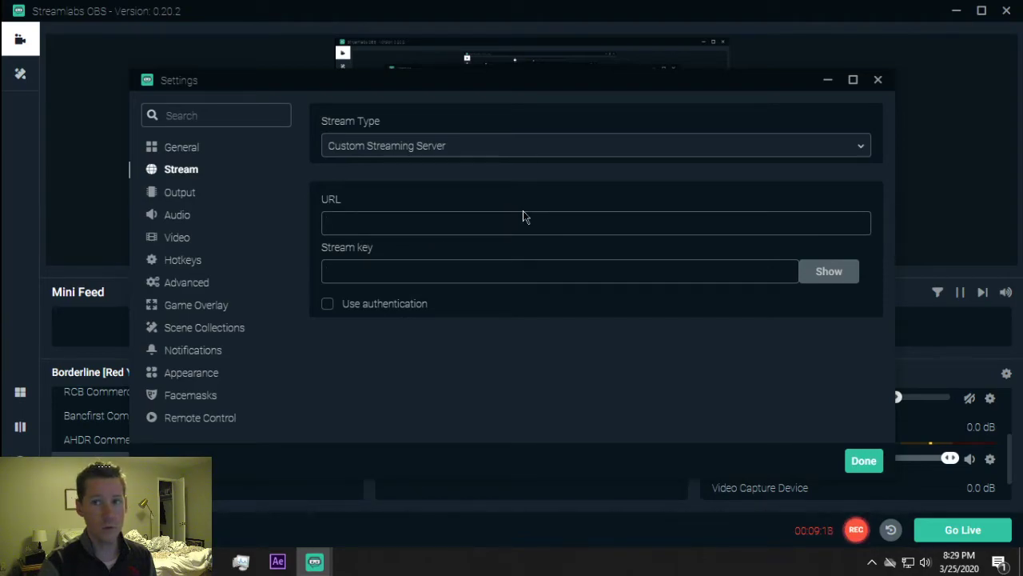
{"action": "mouse_move", "coordinate": [162, 184]}
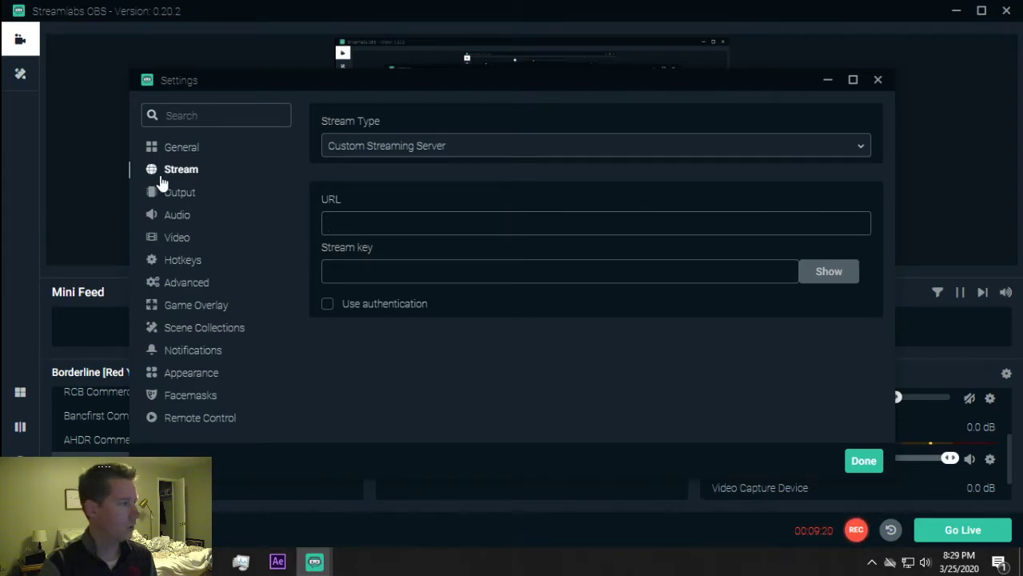
Step: Scroll the Output page through streaming bitrate, mp4 recording and 20-second replay buffer
{"action": "left_click", "coordinate": [180, 192]}
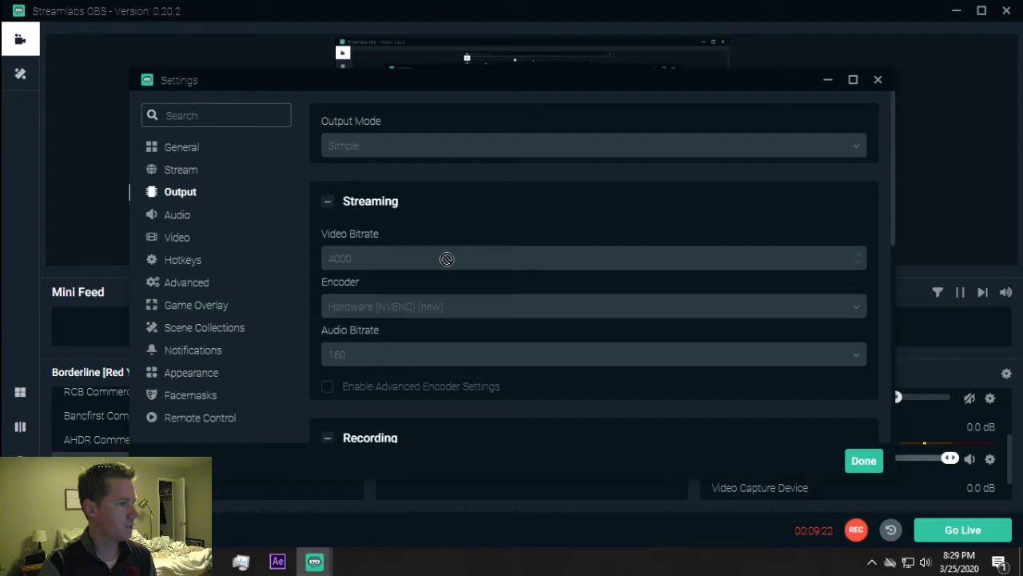
{"action": "scroll", "scroll_direction": "down", "scroll_amount": 3}
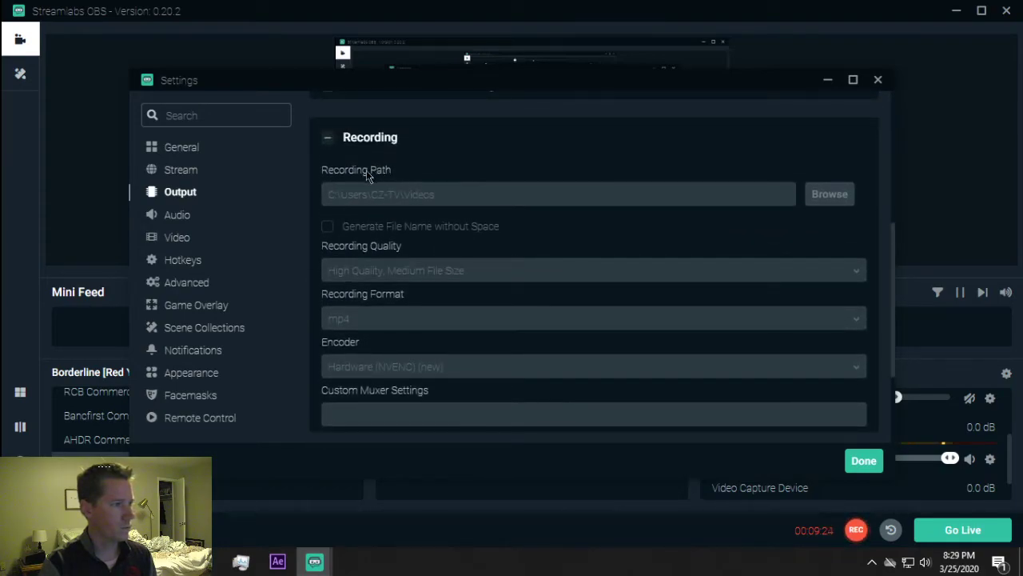
{"action": "mouse_move", "coordinate": [451, 200]}
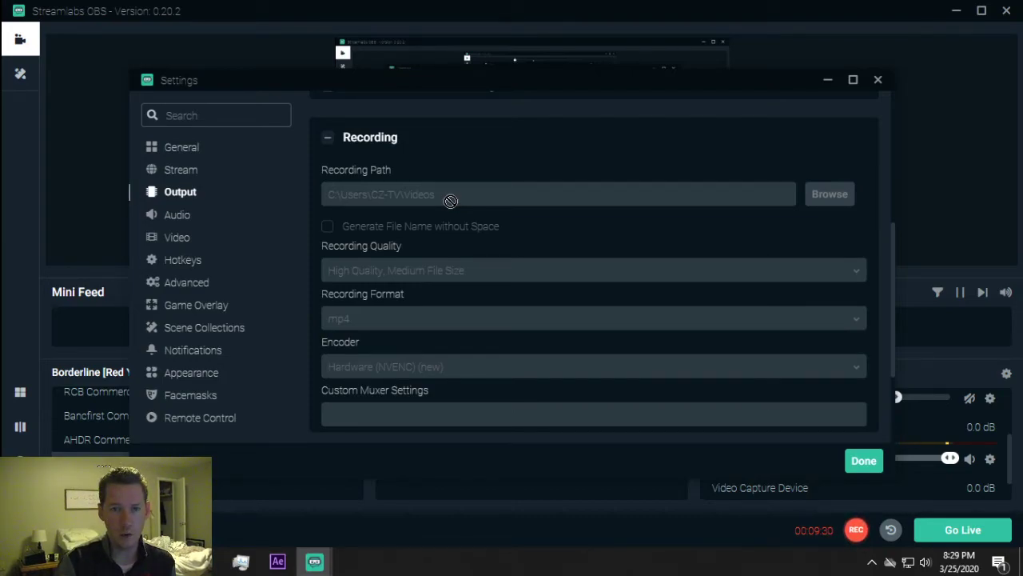
{"action": "mouse_move", "coordinate": [361, 278]}
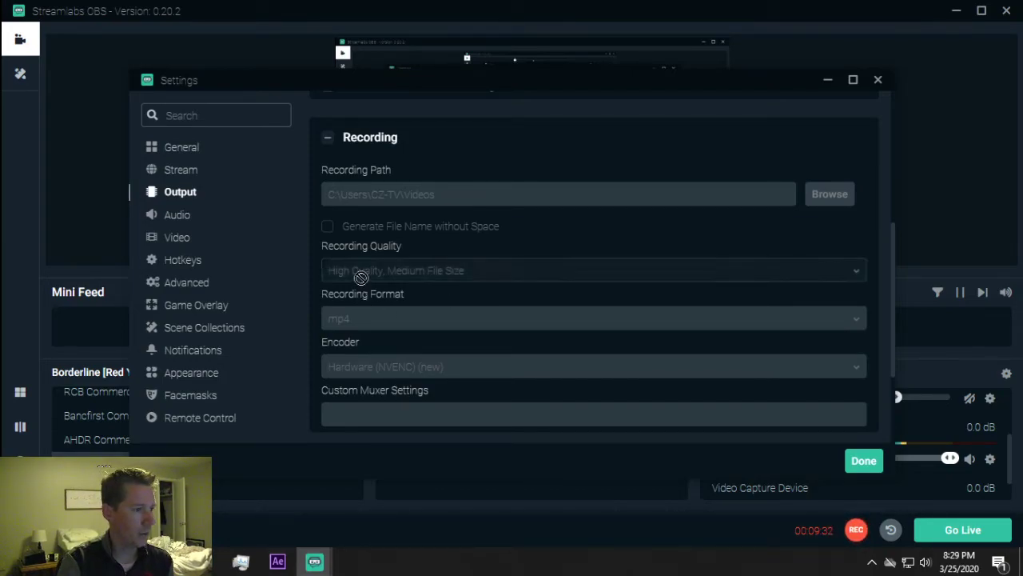
{"action": "mouse_move", "coordinate": [418, 258]}
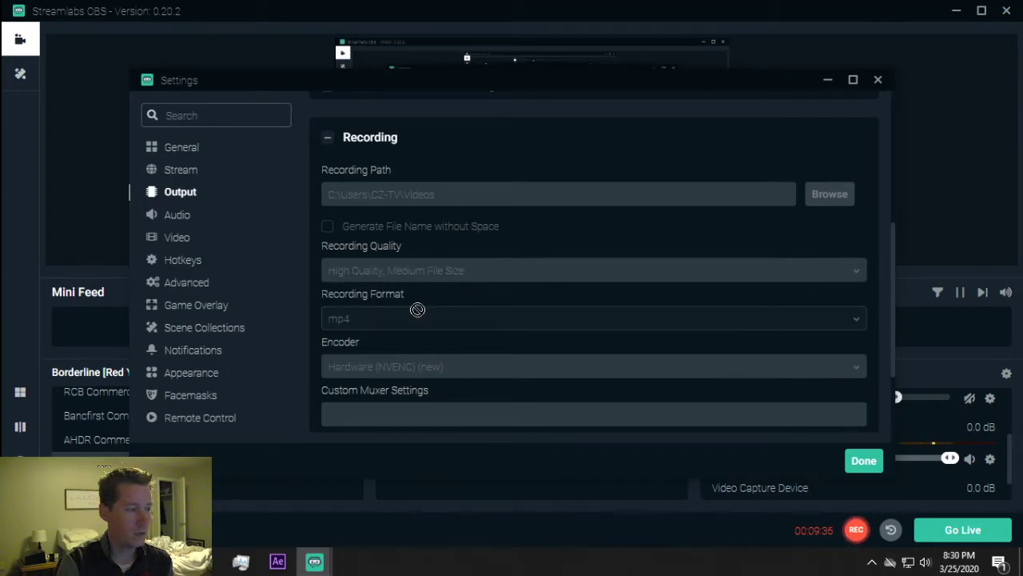
{"action": "scroll", "scroll_direction": "down", "scroll_amount": 3}
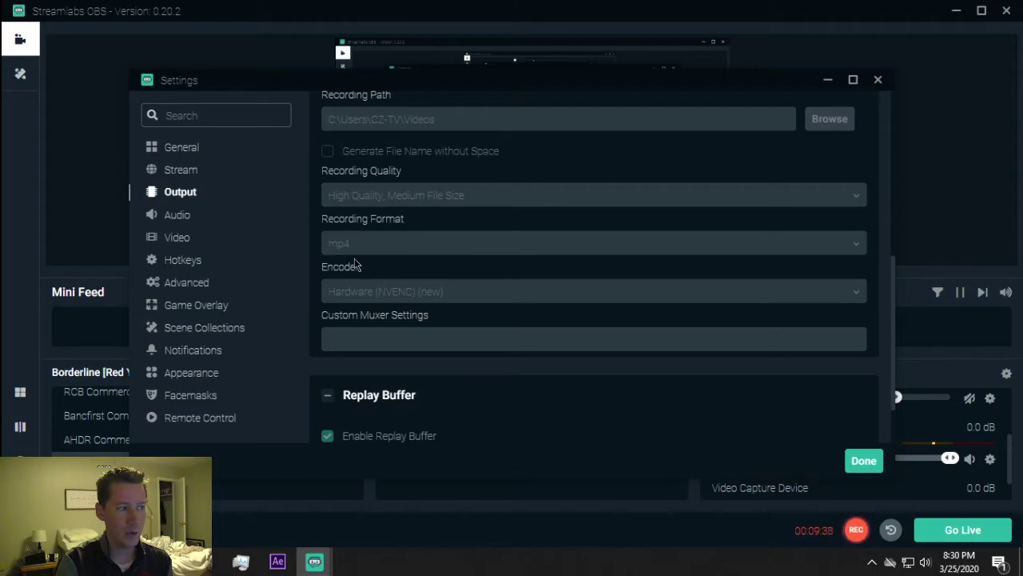
{"action": "mouse_move", "coordinate": [348, 266]}
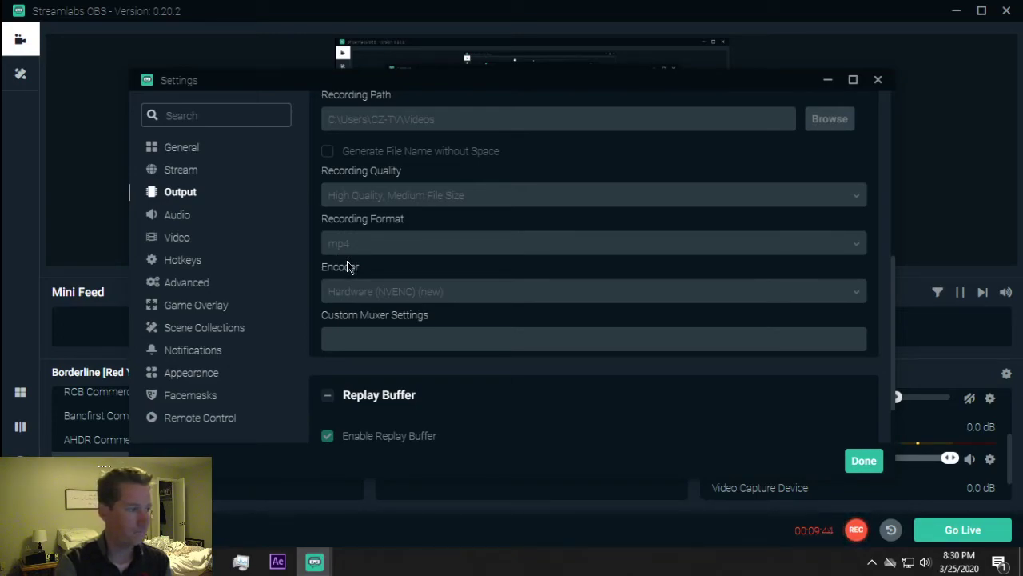
{"action": "mouse_move", "coordinate": [353, 268]}
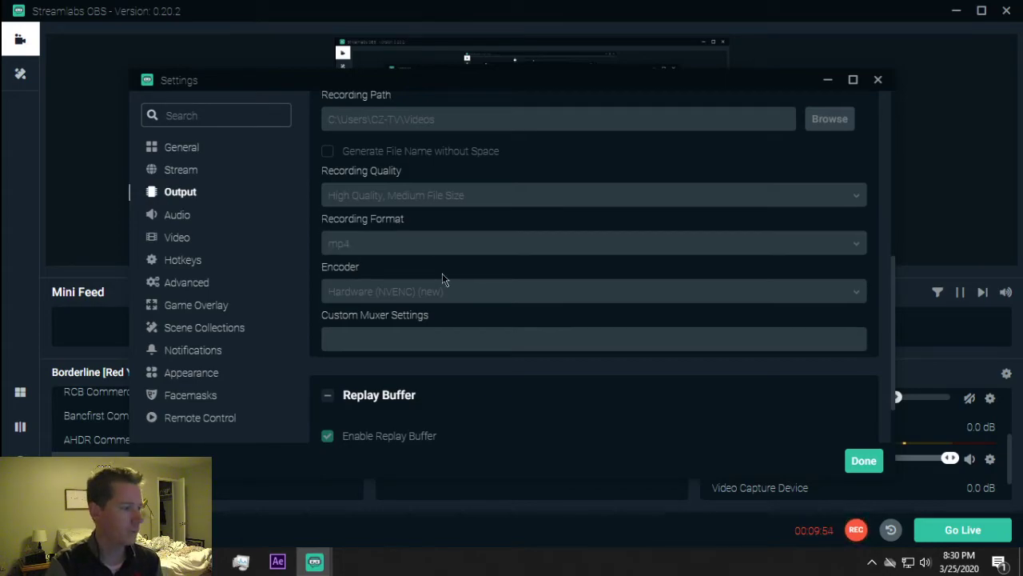
{"action": "scroll", "scroll_direction": "down", "scroll_amount": 3}
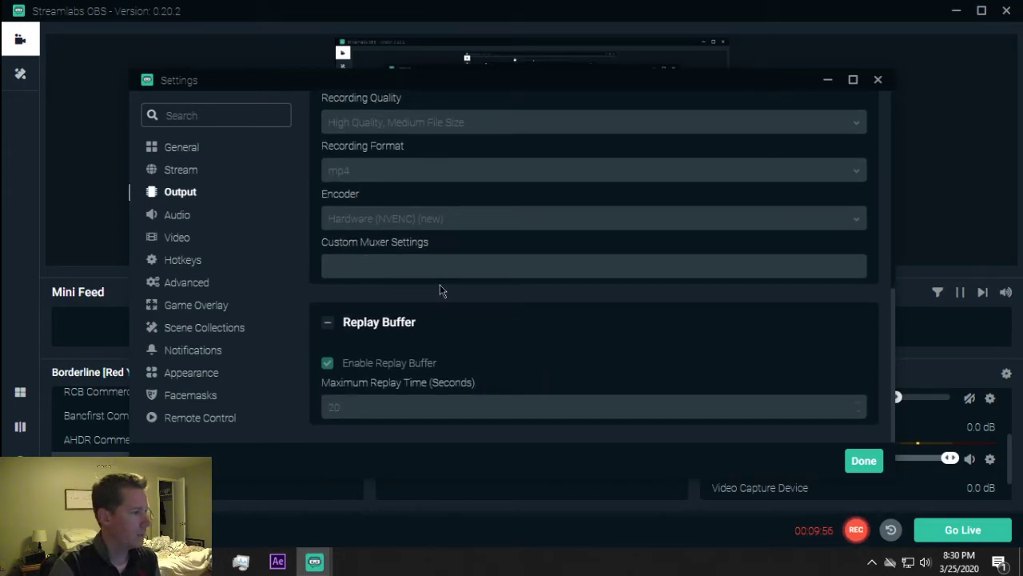
Step: Show the Video page: 1280x720 base and output, bicubic downscale, 59.94 FPS
{"action": "left_click", "coordinate": [178, 237]}
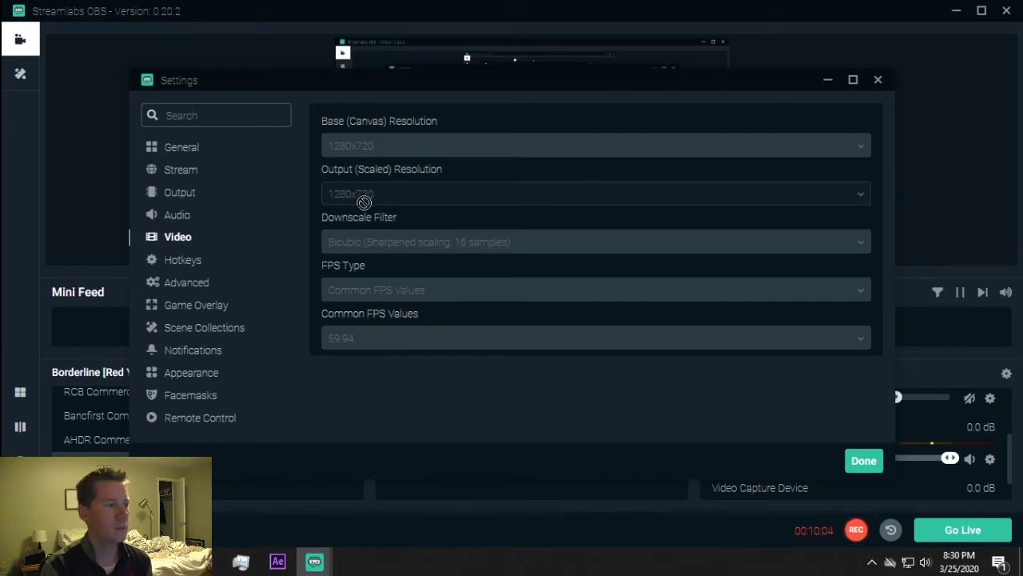
{"action": "mouse_move", "coordinate": [412, 142]}
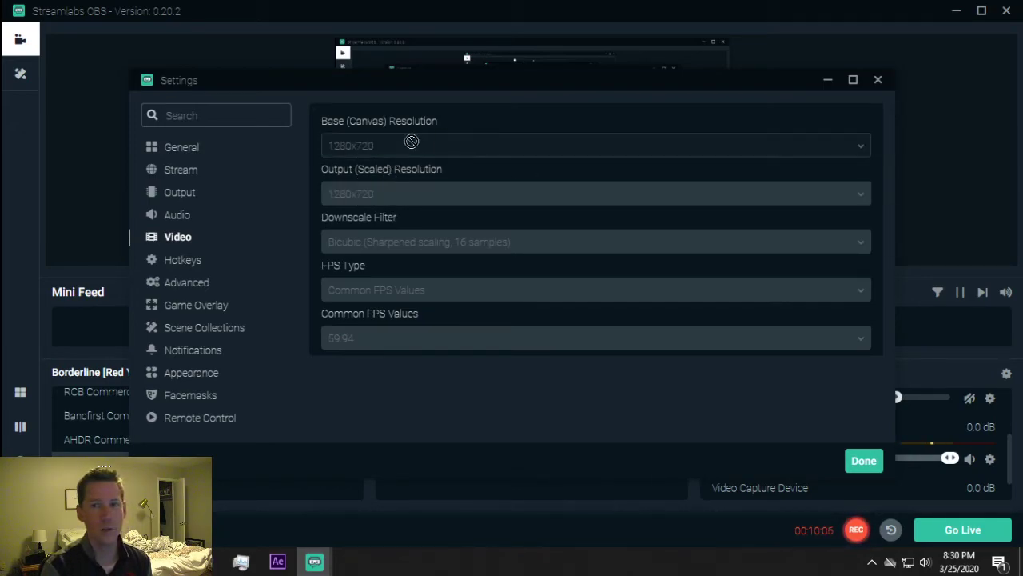
{"action": "mouse_move", "coordinate": [344, 154]}
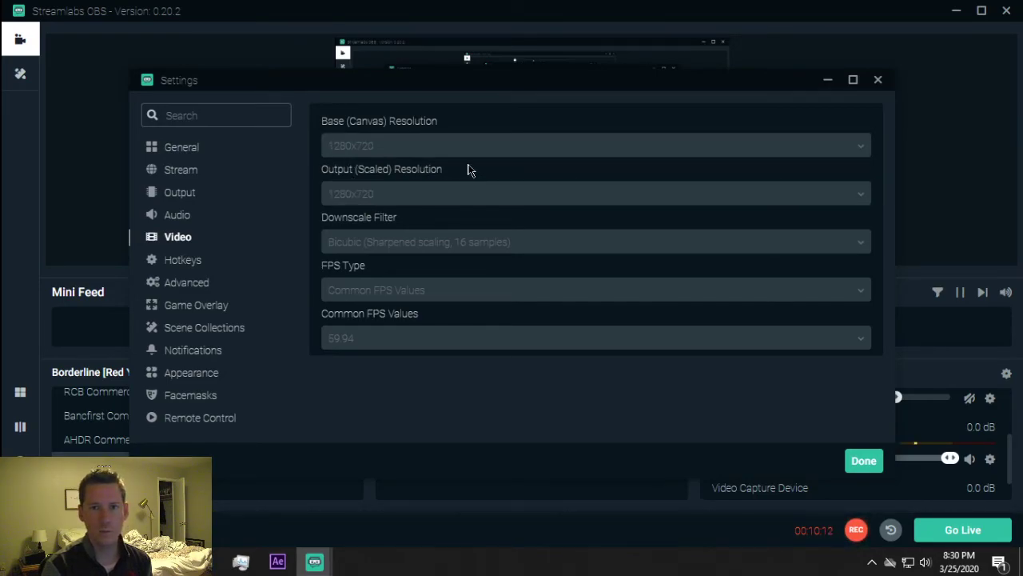
{"action": "mouse_move", "coordinate": [707, 165]}
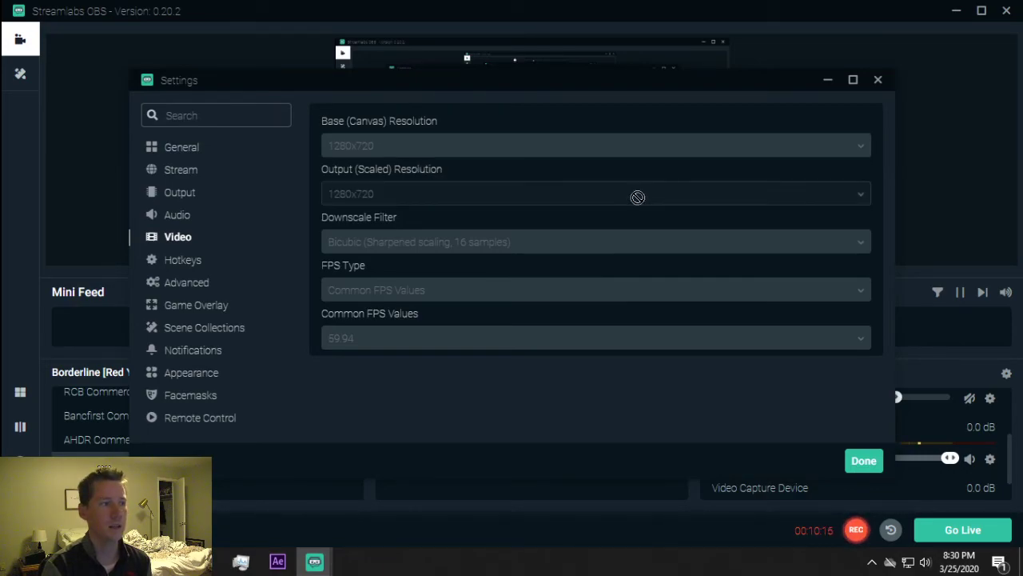
{"action": "mouse_move", "coordinate": [579, 174]}
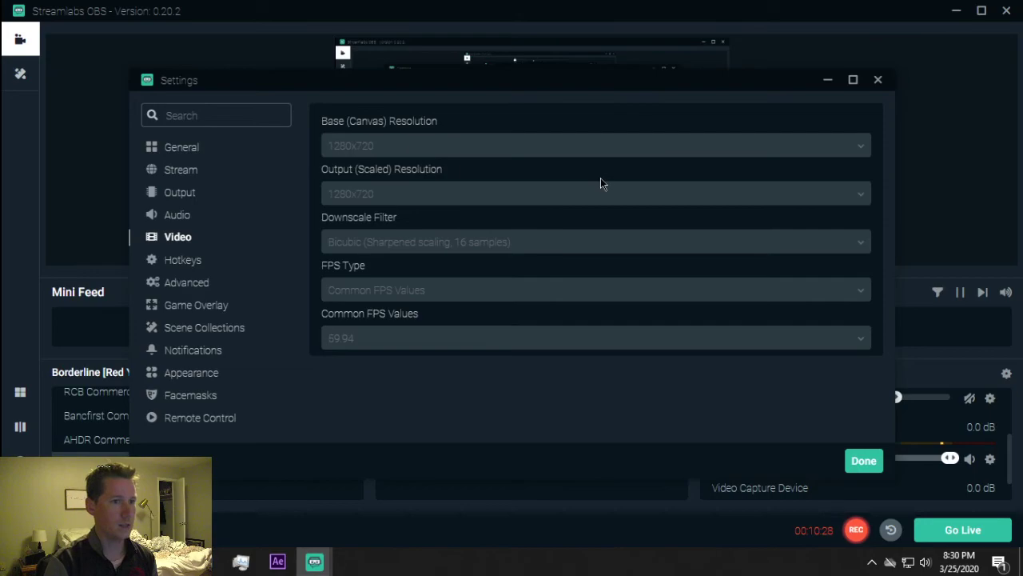
Step: Close Settings with Done, returning to Snowball, Video Capture Device and Display Capture sources
{"action": "left_click", "coordinate": [863, 460]}
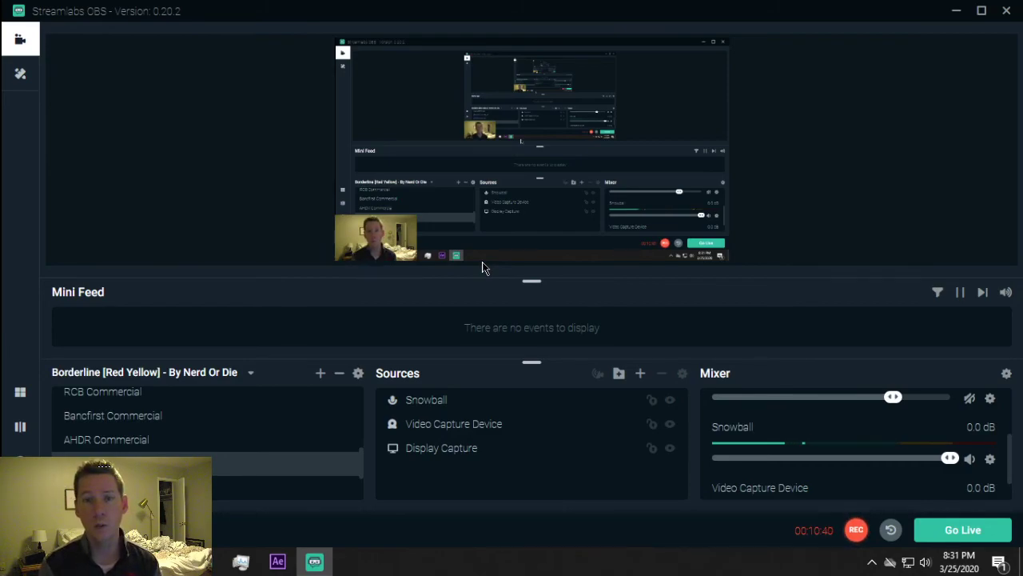
{"action": "mouse_move", "coordinate": [487, 223]}
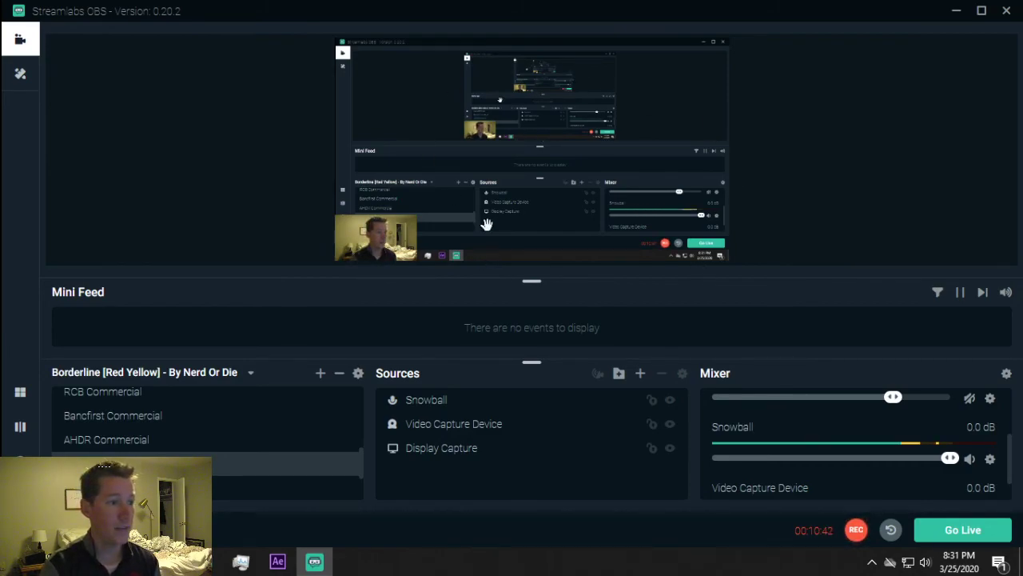